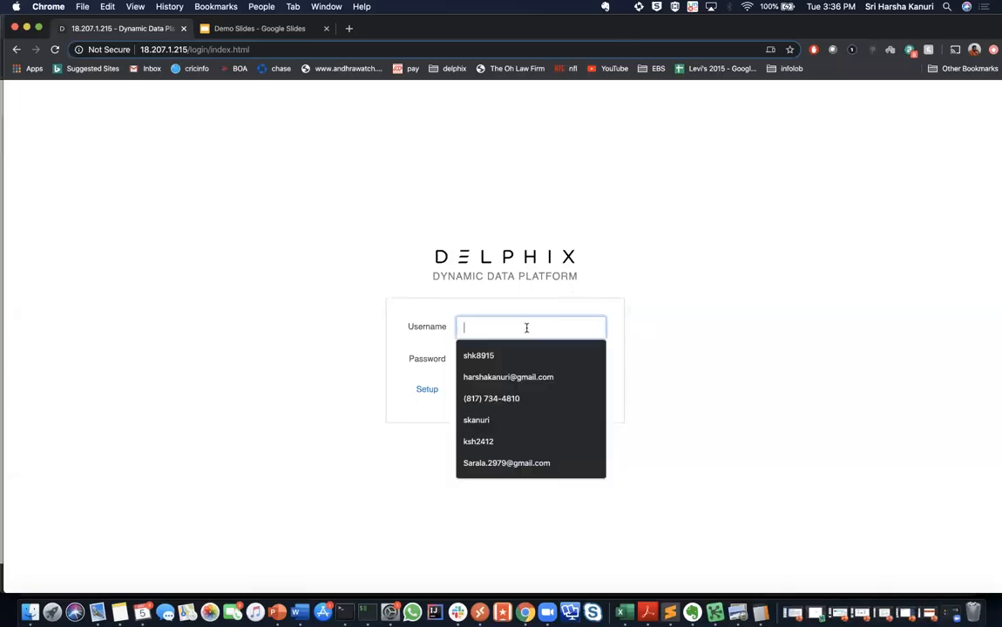
- Sign in to the Delphix Management console as admin
text(admin)
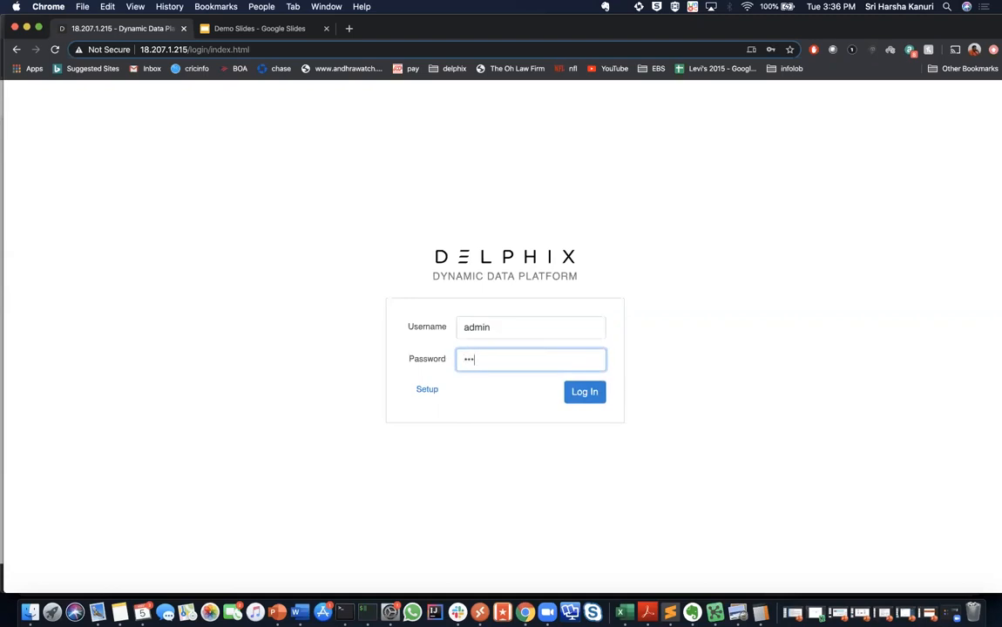
click(584, 390)
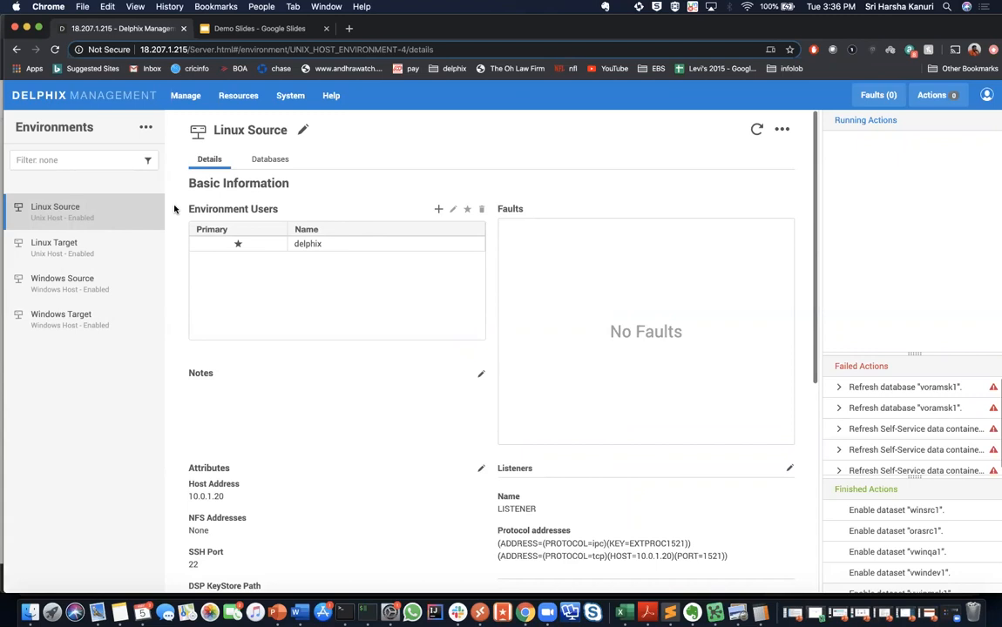
mouse_move(63, 279)
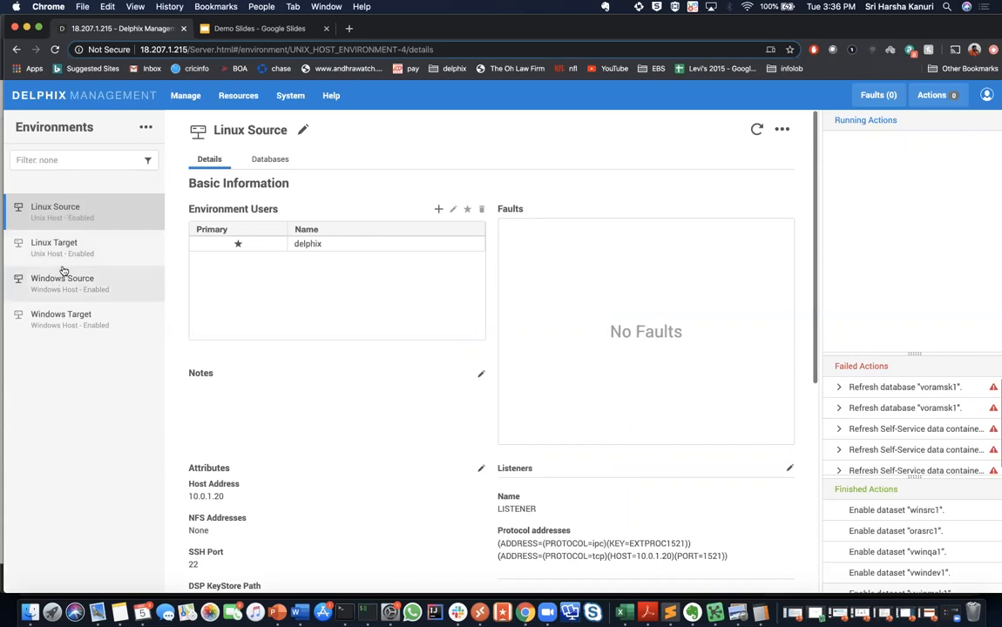
- Show the Windows Source environment's databases, including AdventureWorks2016 under MSSQLSERVER
click(62, 279)
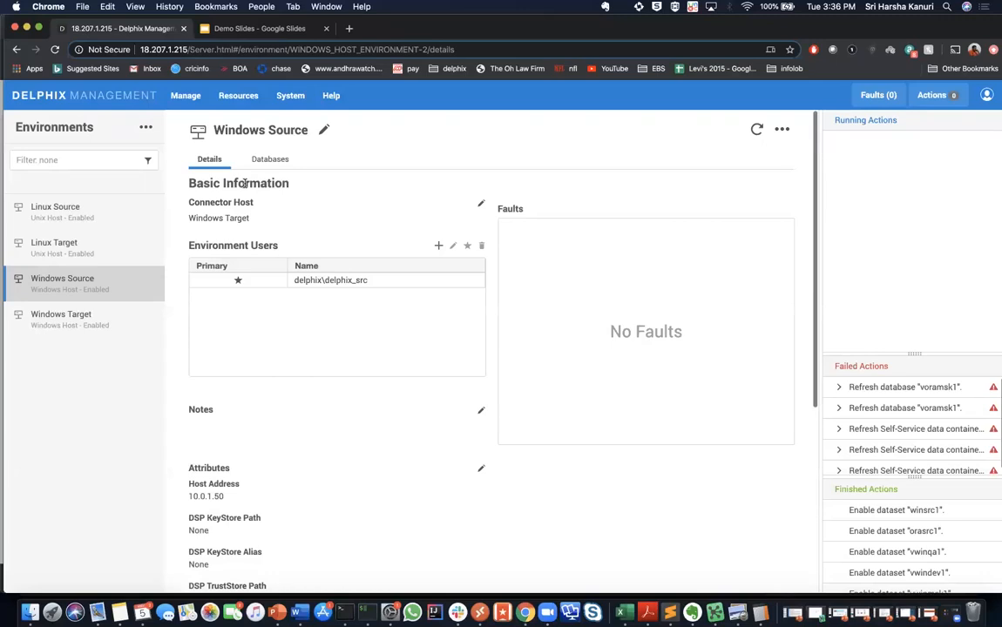
click(268, 159)
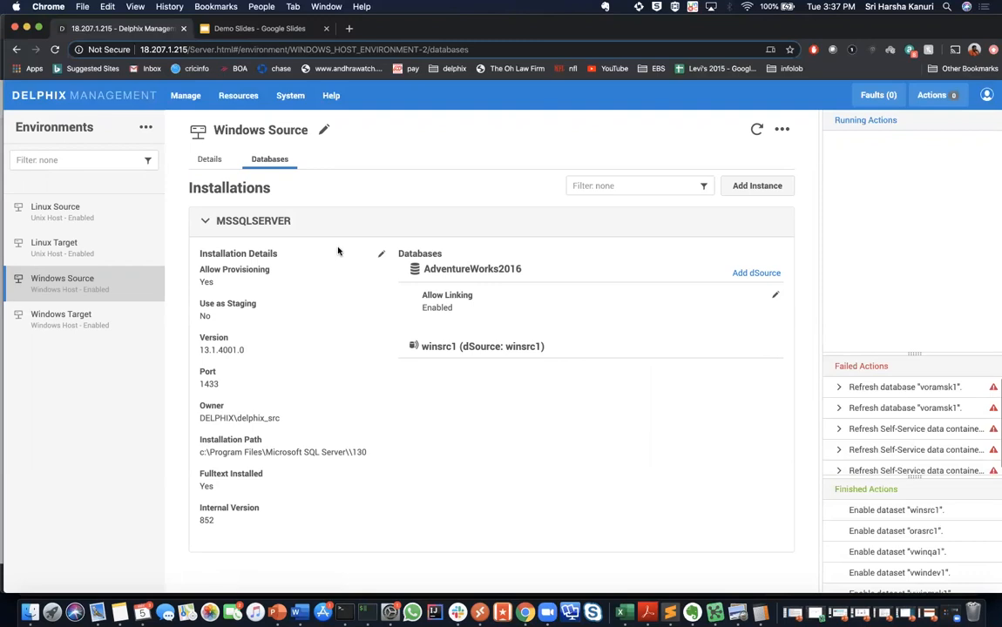
mouse_move(750, 277)
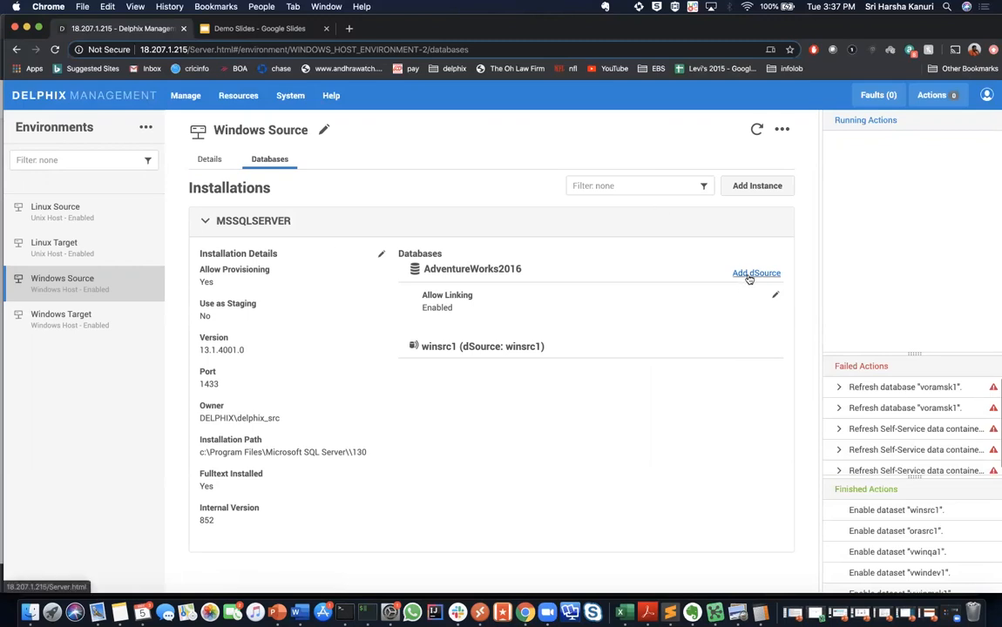
- Begin adding AdventureWorks2016 as a dSource with validated database credentials and reach dSource Configuration
click(756, 272)
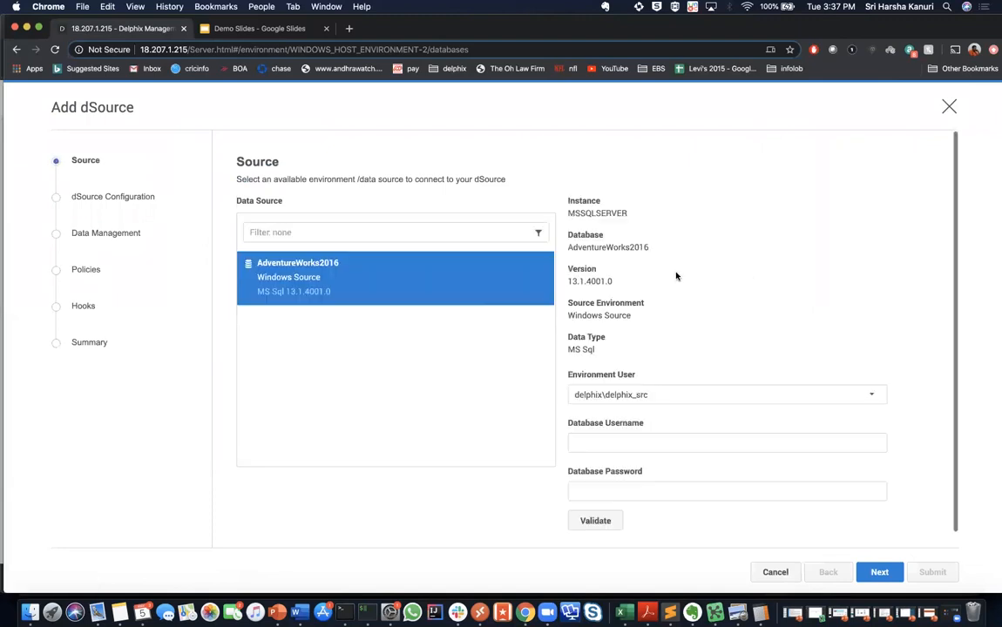
mouse_move(653, 288)
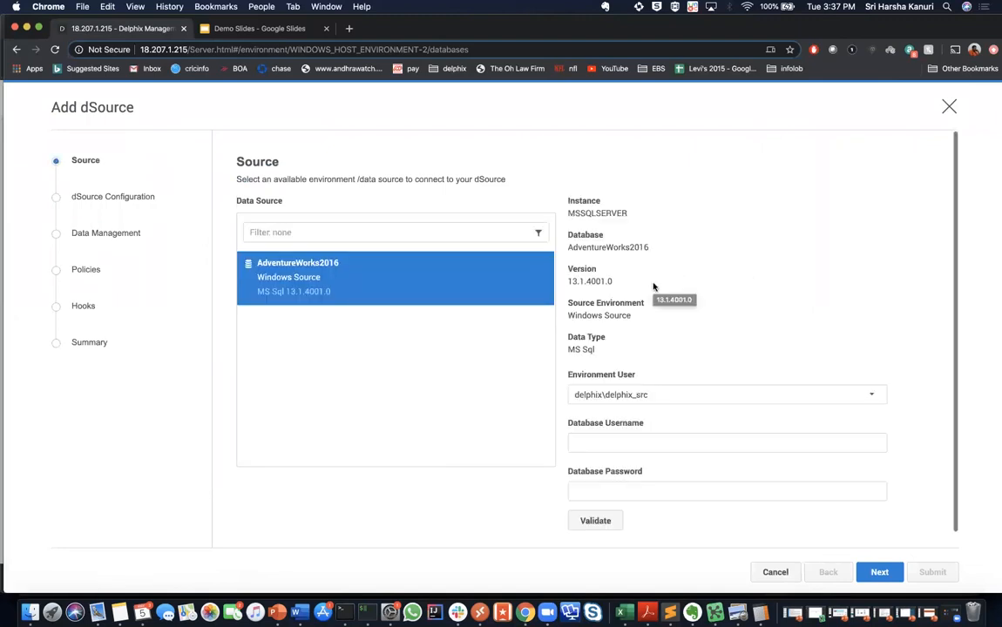
mouse_move(380, 253)
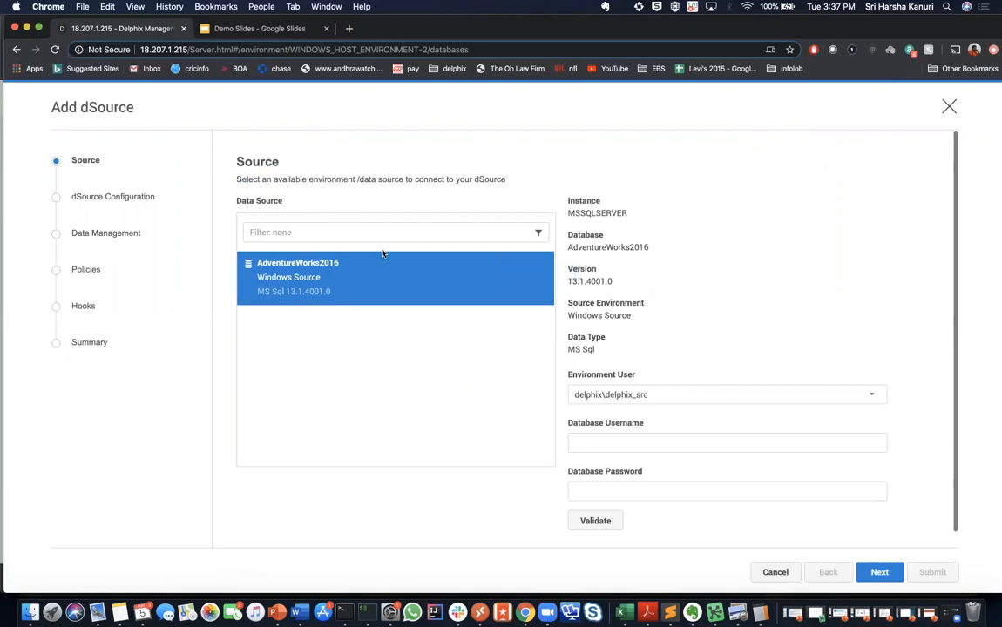
text(delphixdb)
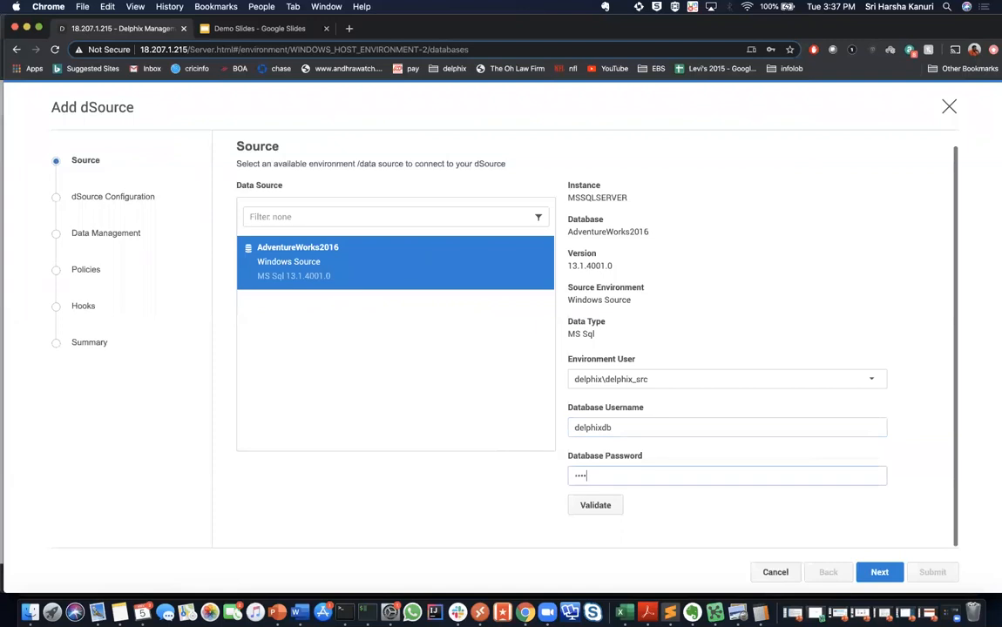
click(595, 505)
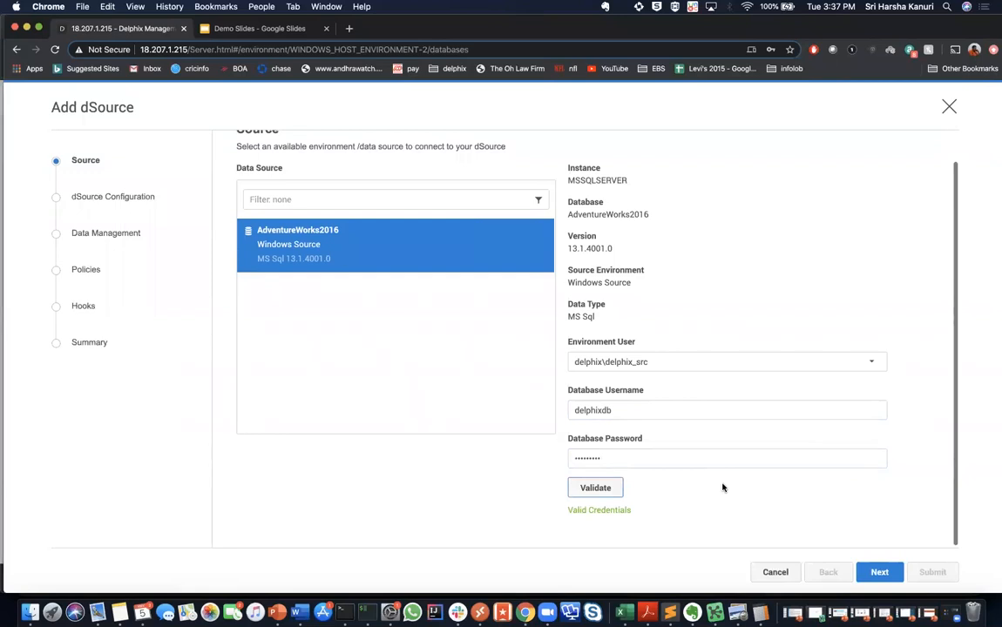
mouse_move(770, 444)
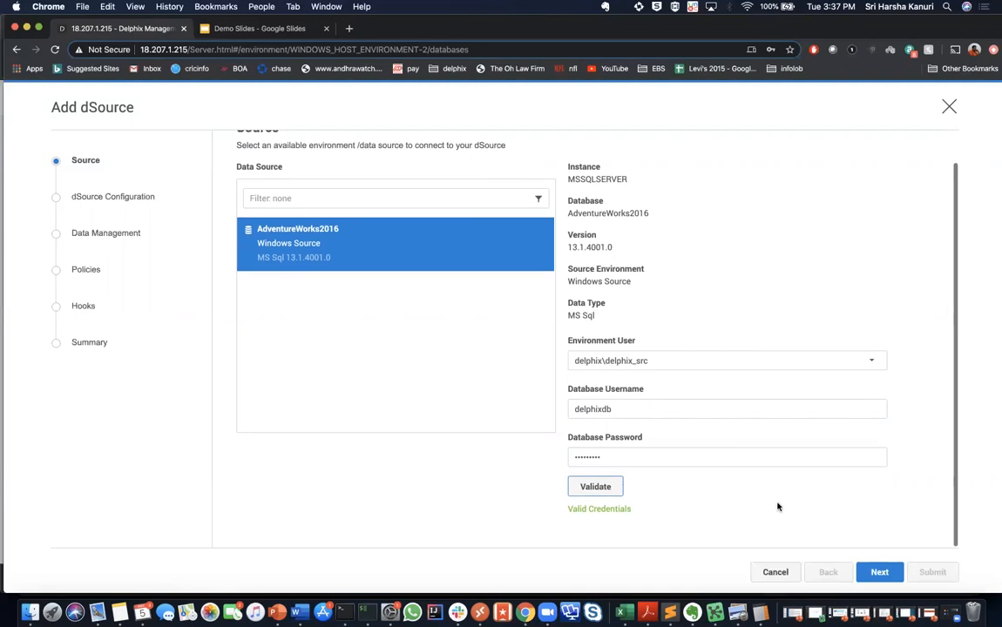
click(878, 571)
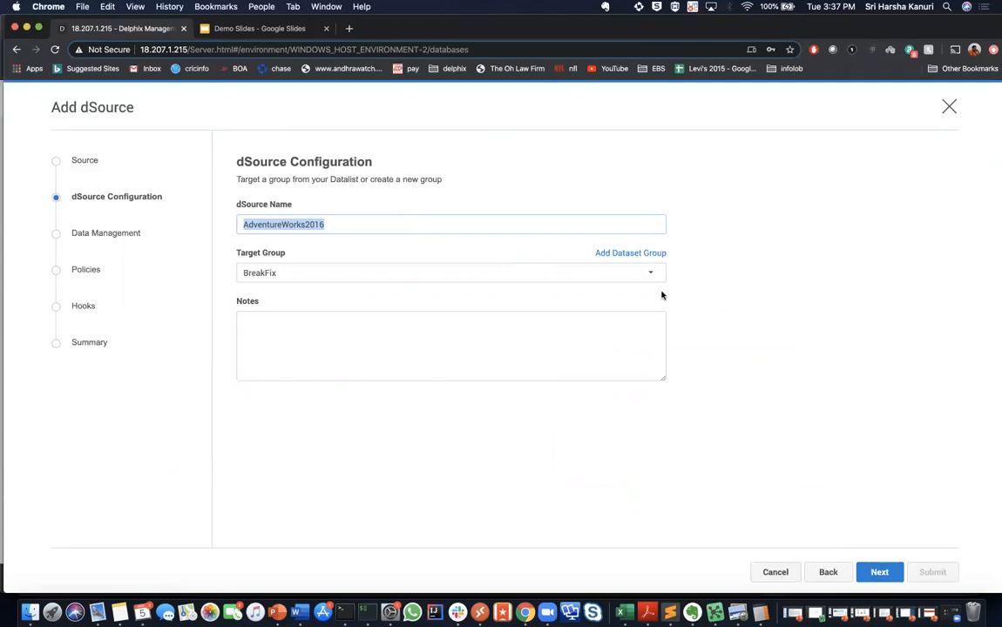
mouse_move(472, 205)
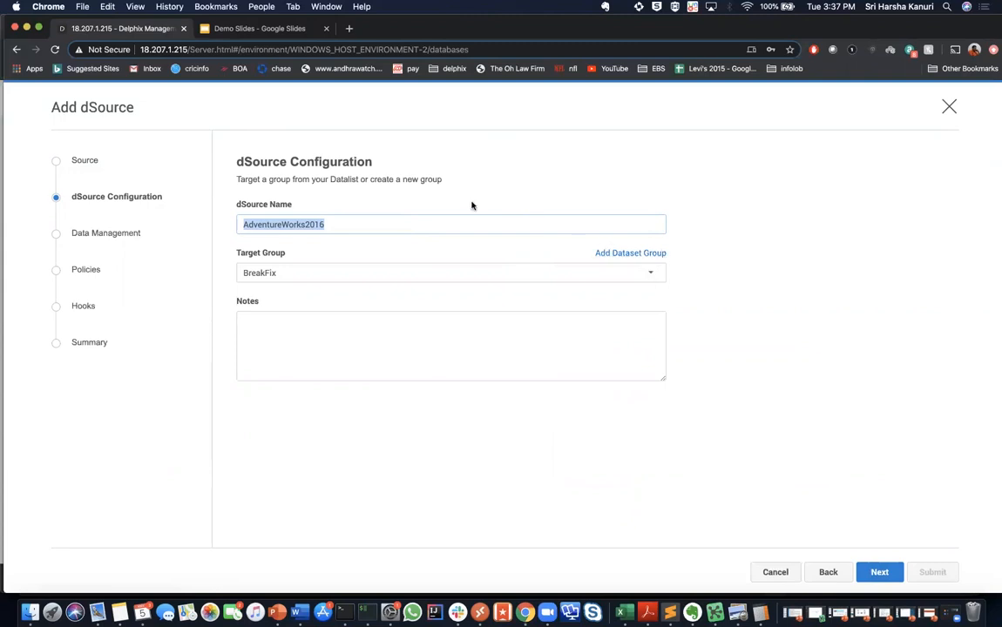
mouse_move(623, 258)
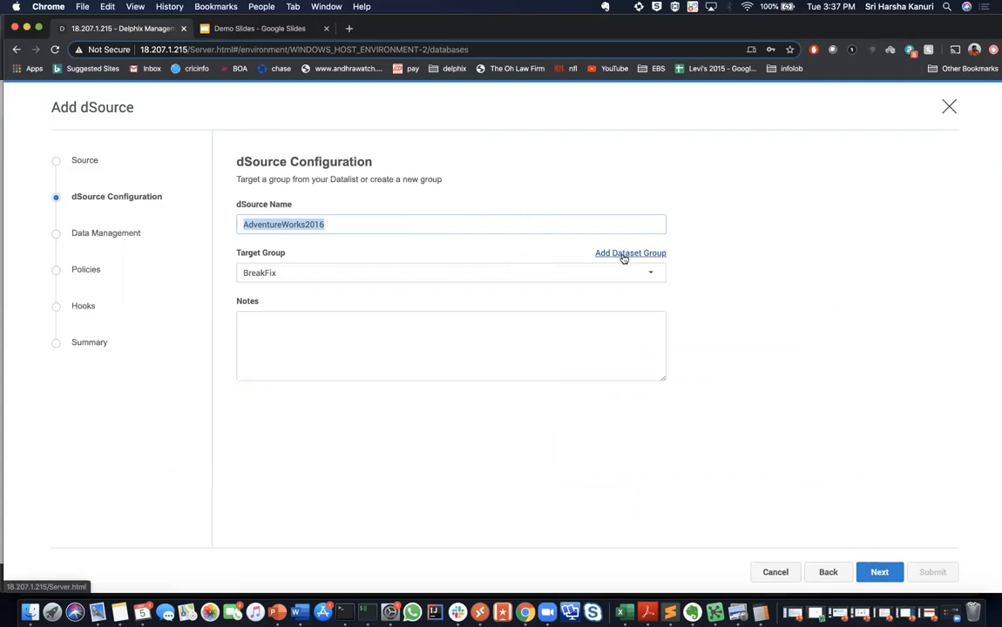
- Create a dataset group named Sources as the dSource's target group
click(629, 252)
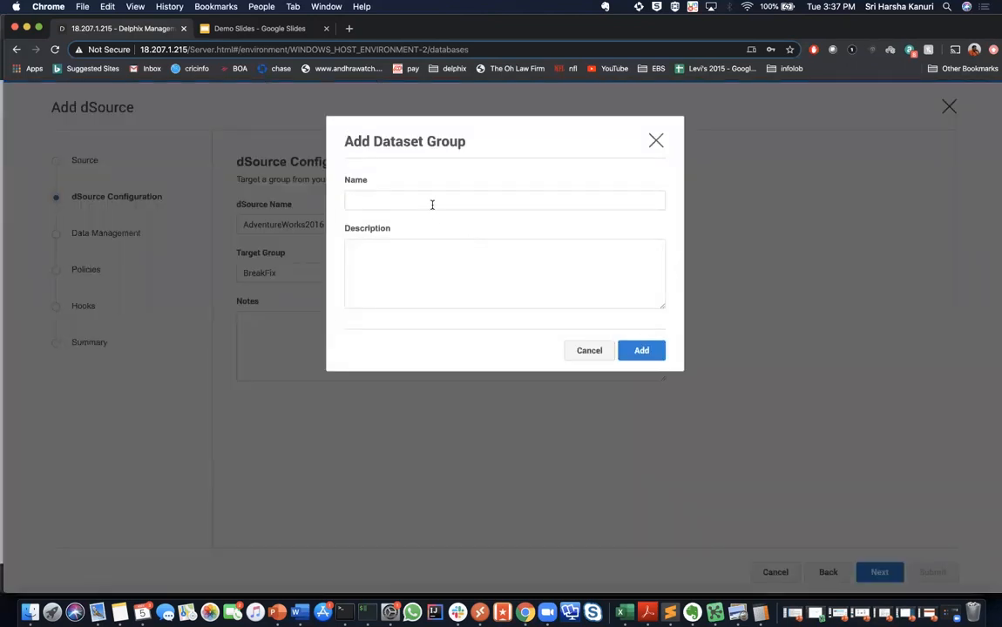
text(Sources)
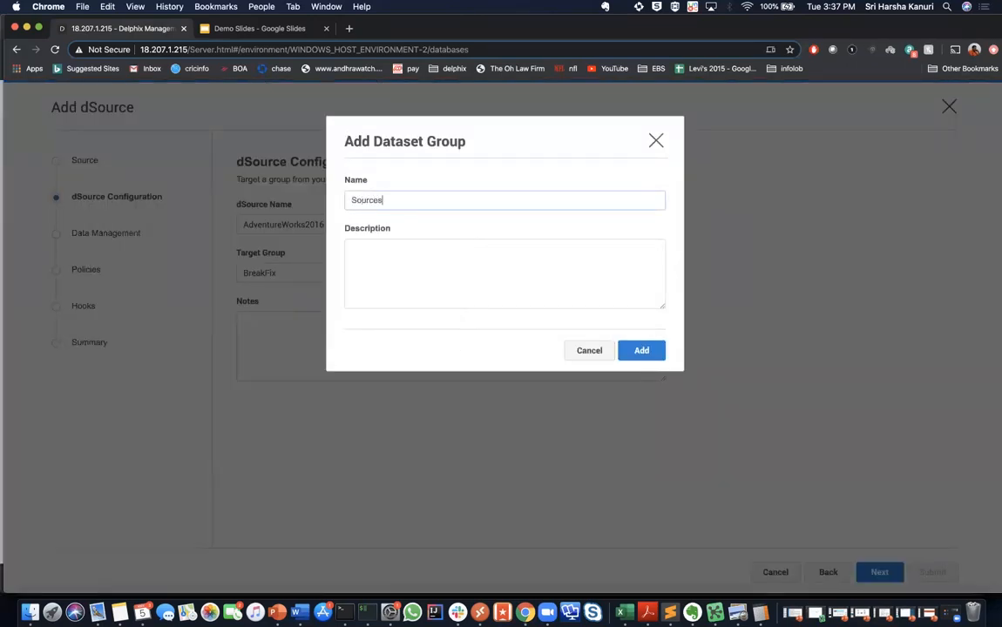
mouse_move(641, 350)
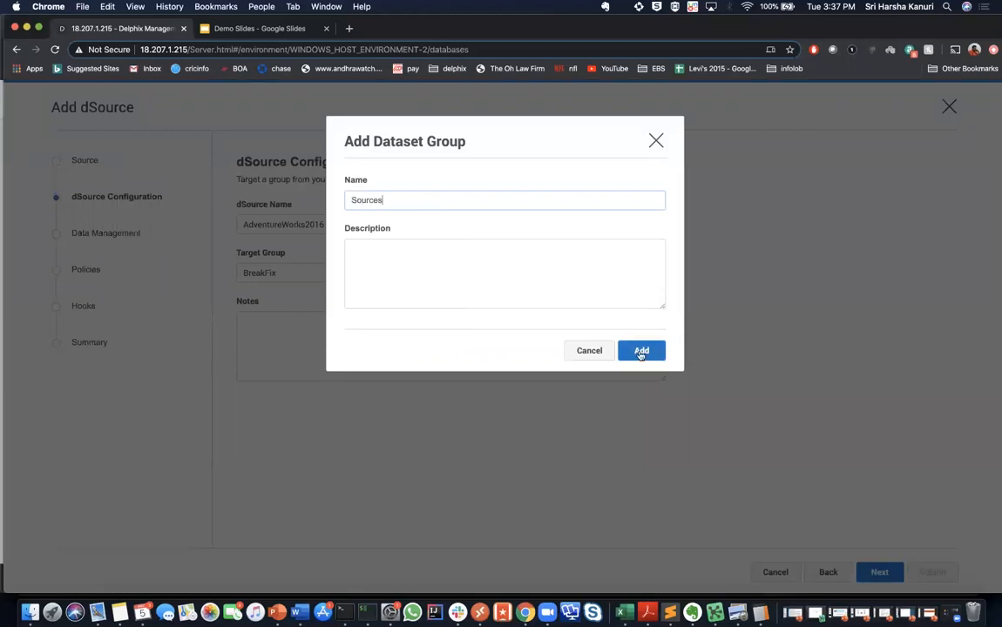
click(641, 350)
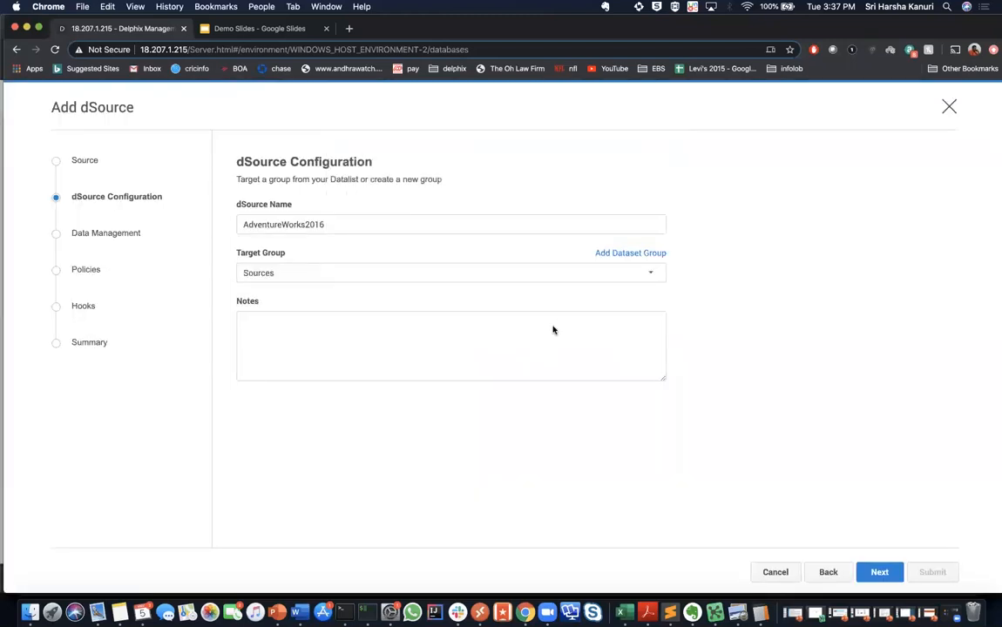
- Enable managed backups on the Data Management step, staging on Windows Target with MSSQLSERVER
click(878, 571)
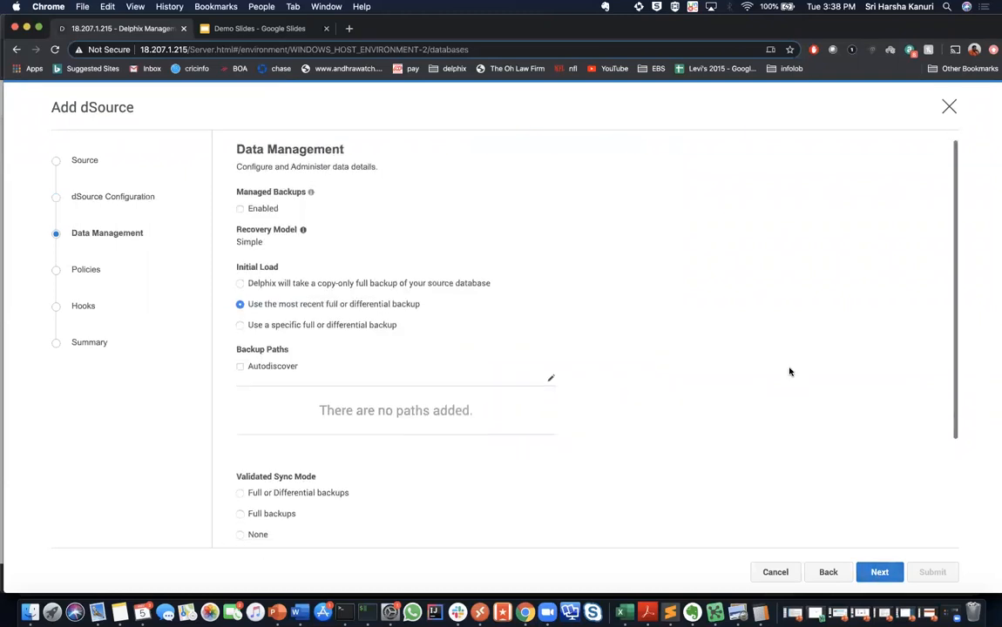
scroll(up, 3)
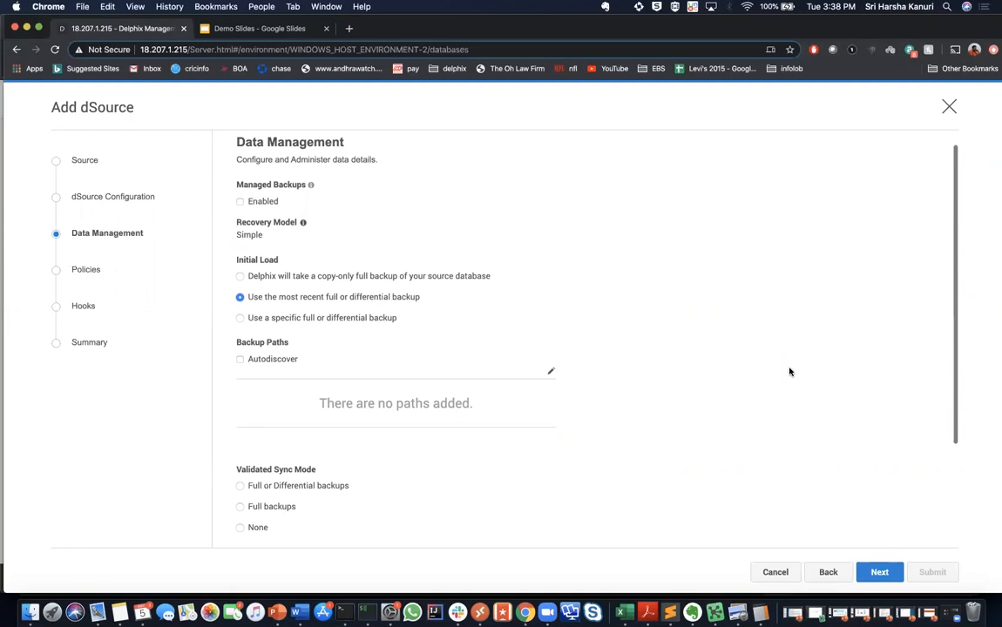
mouse_move(639, 361)
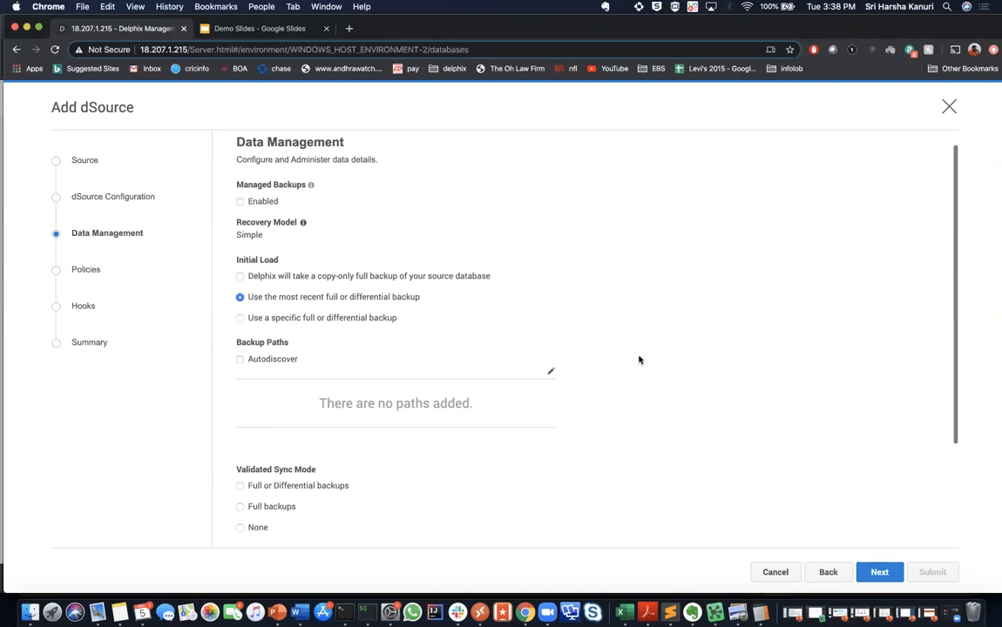
mouse_move(241, 223)
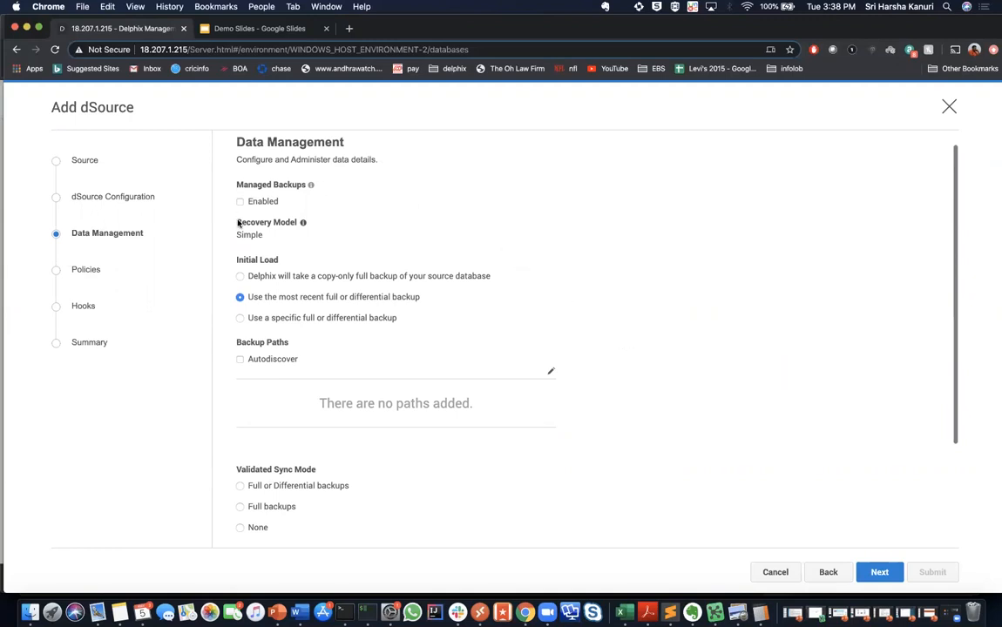
click(240, 202)
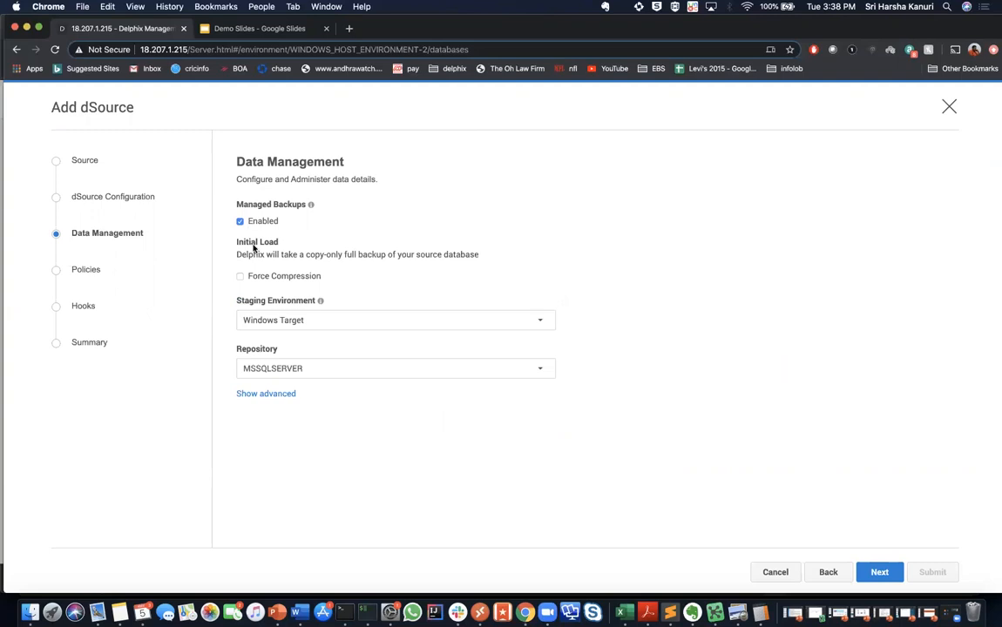
mouse_move(350, 243)
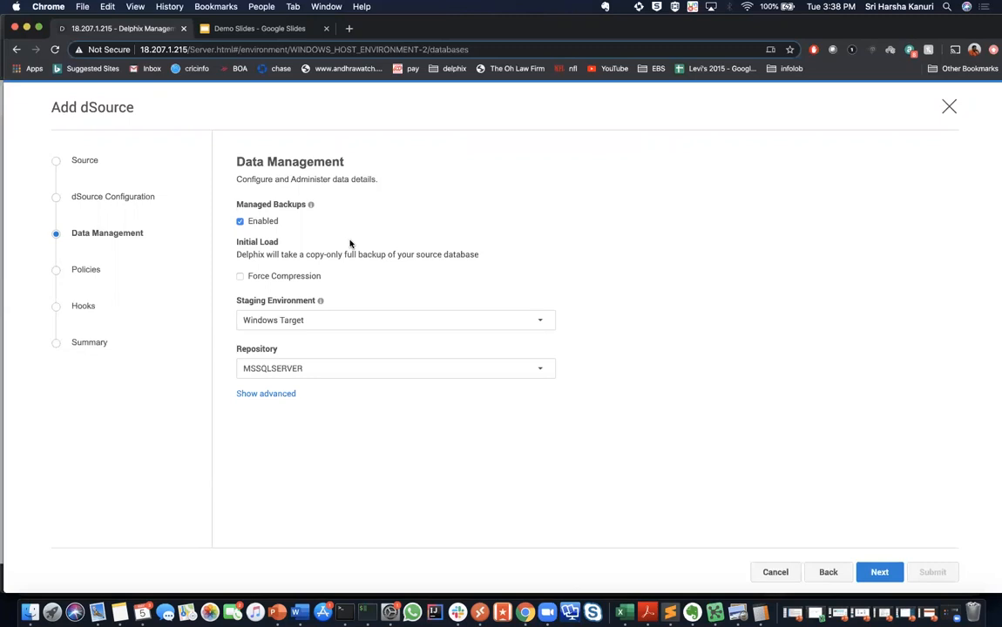
- Keep the Default SnapSync and Default Retention policies on the Policies step
click(878, 571)
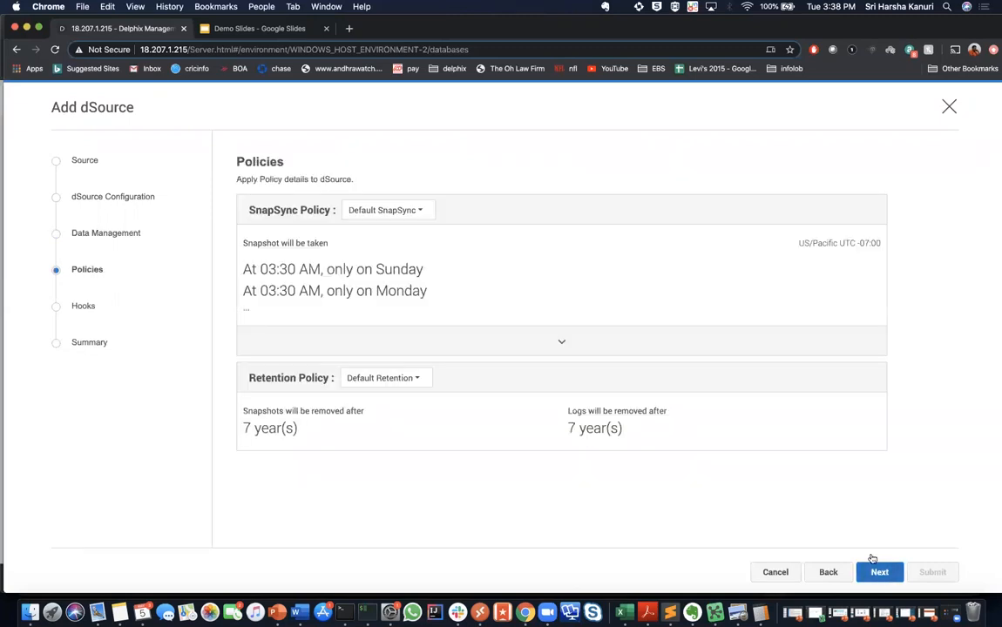
mouse_move(787, 456)
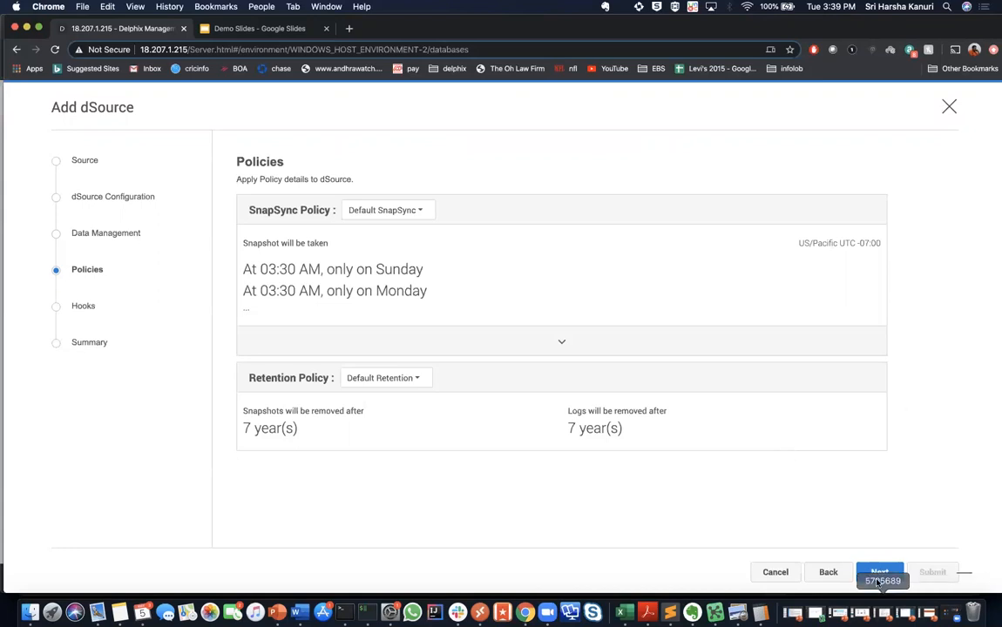
- Skip the Hooks step without adding operations and reach the Summary review
click(878, 578)
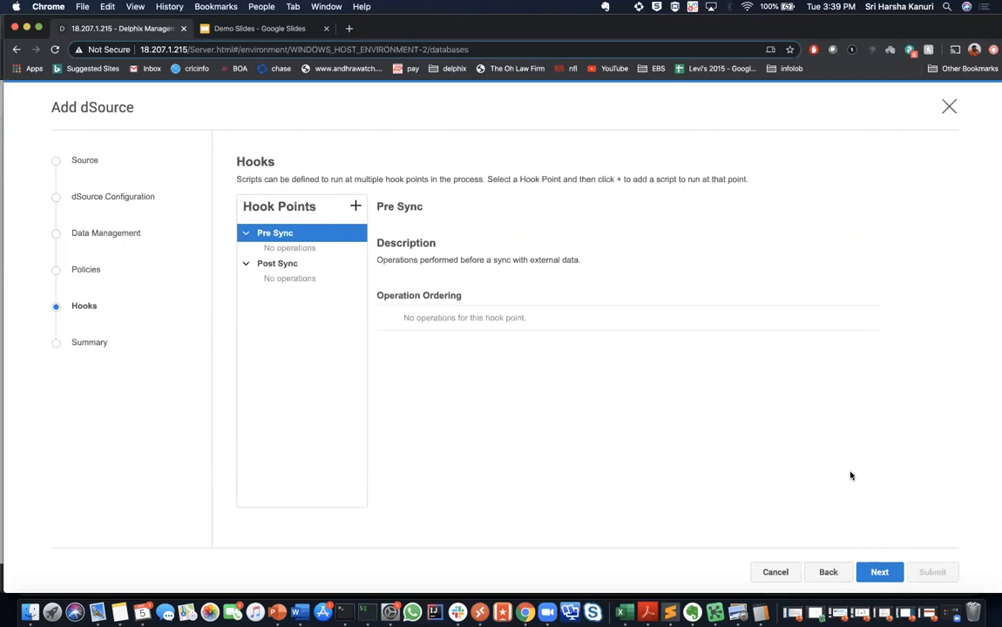
mouse_move(868, 561)
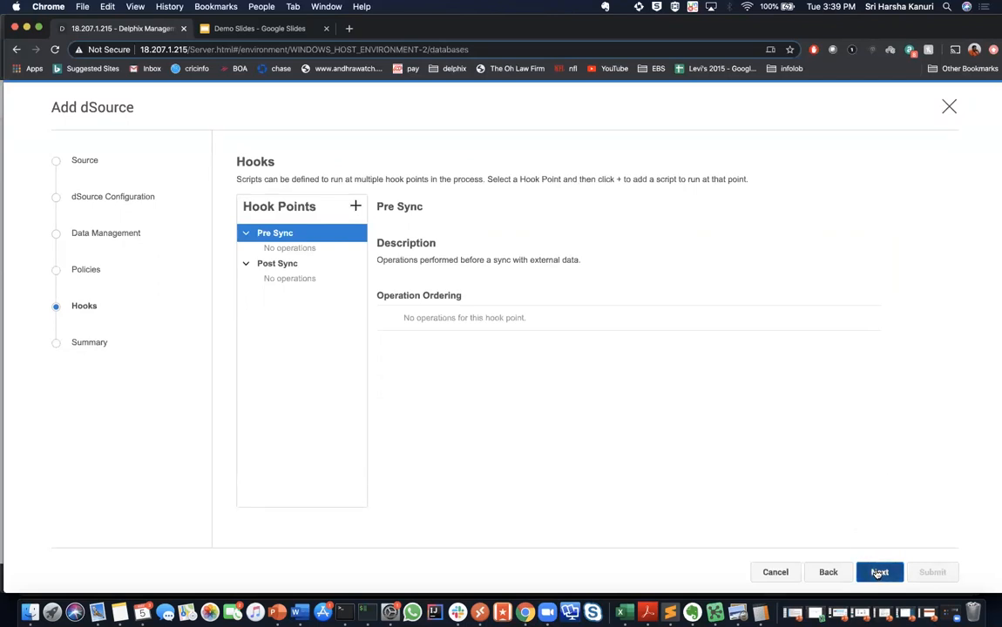
click(878, 572)
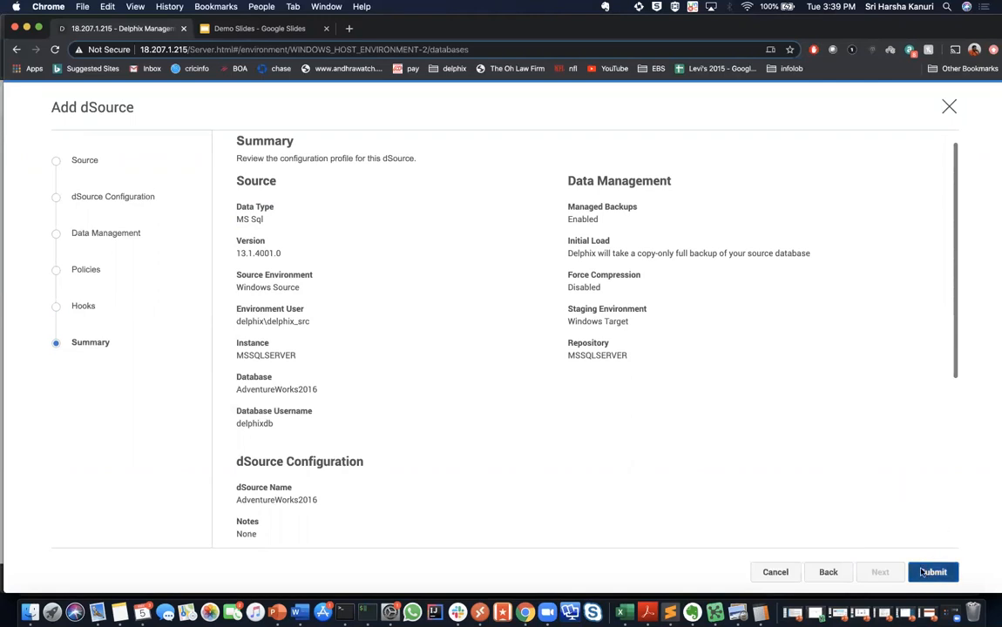
- Submit the AdventureWorks2016 dSource so it is linked under the Sources group
click(932, 572)
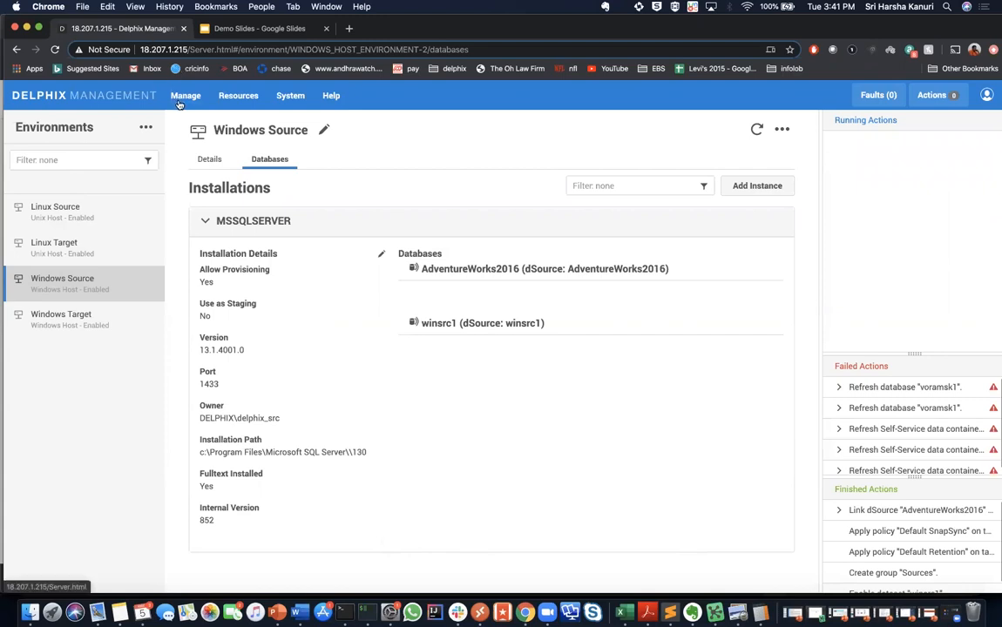
click(185, 94)
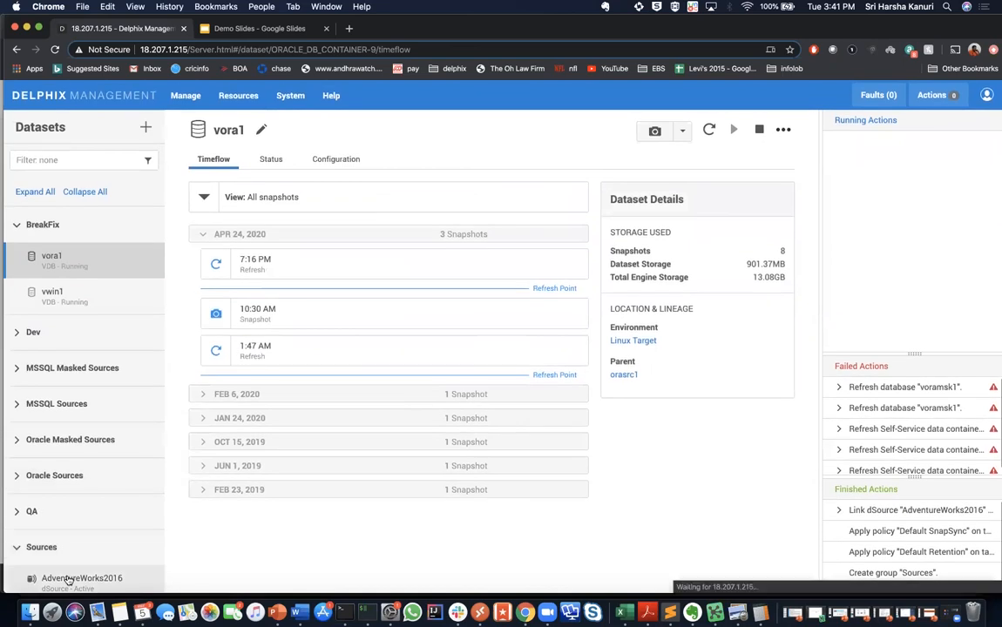
- View the AdventureWorks2016 dSource's Default Retention (7 years) and Default SnapSync policies
click(80, 578)
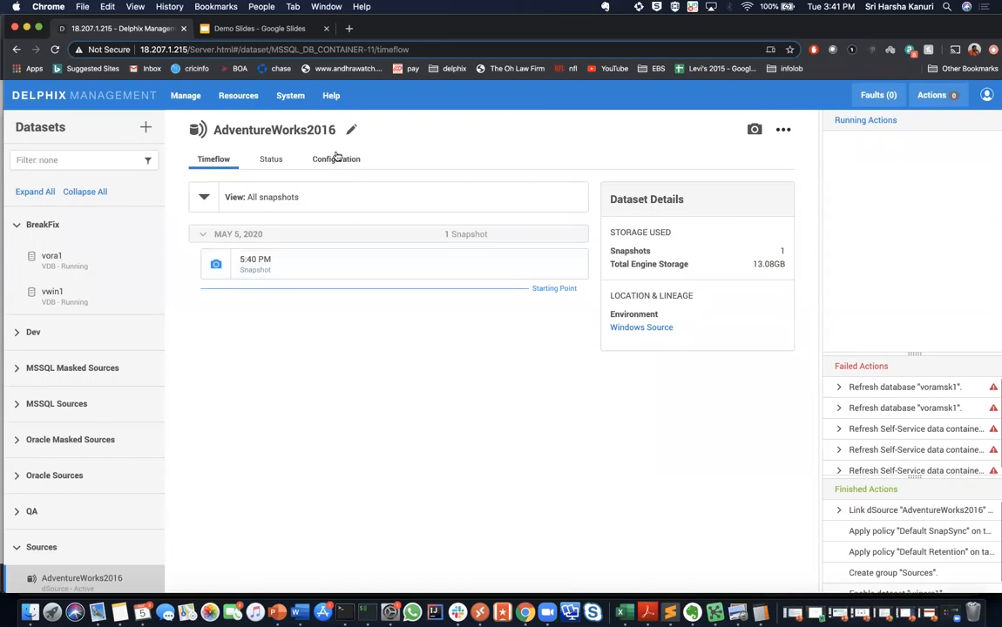
click(334, 158)
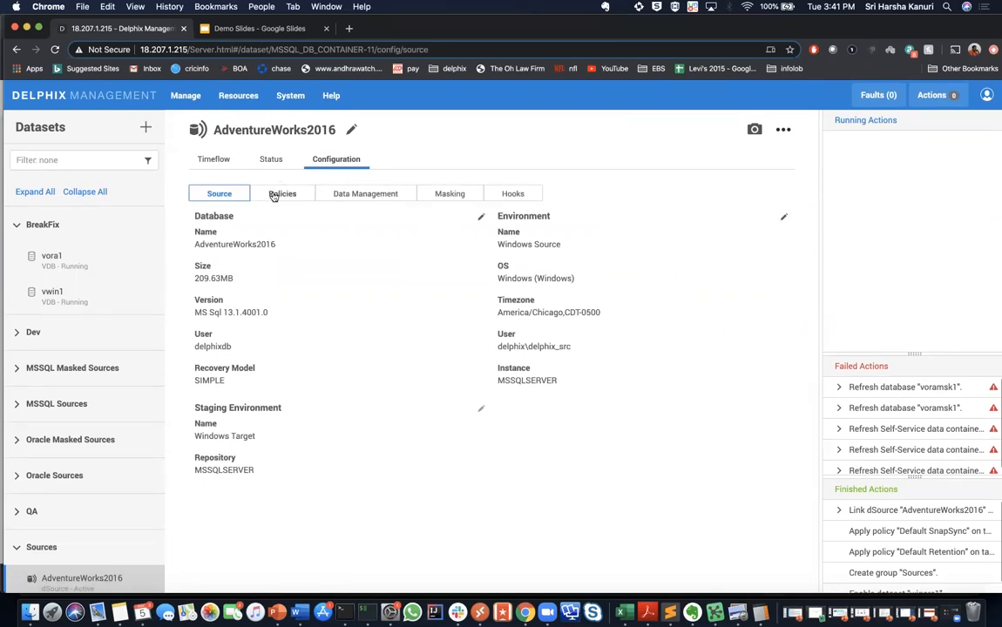
click(282, 193)
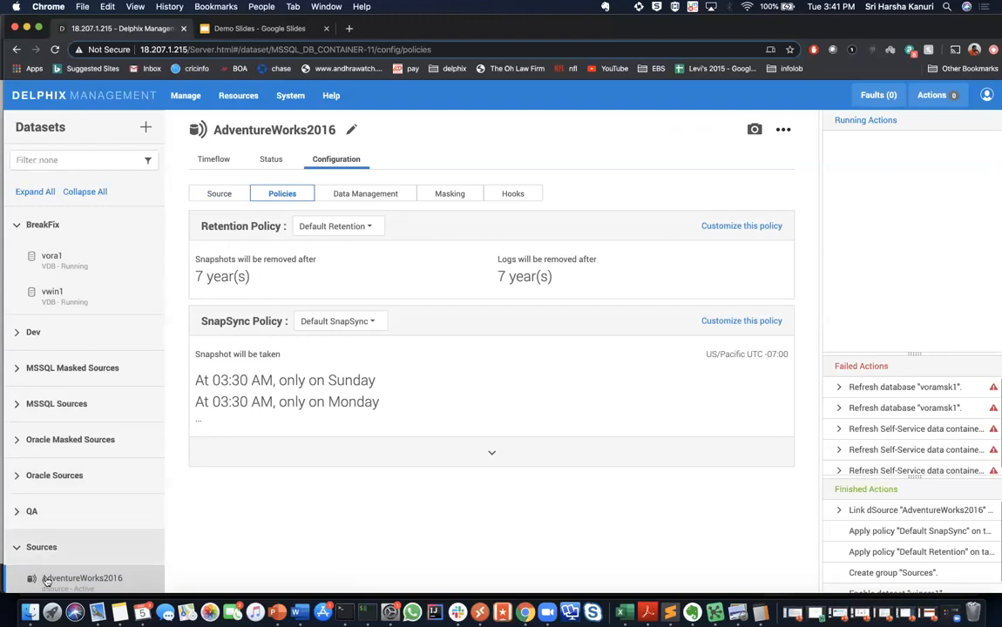
mouse_move(364, 167)
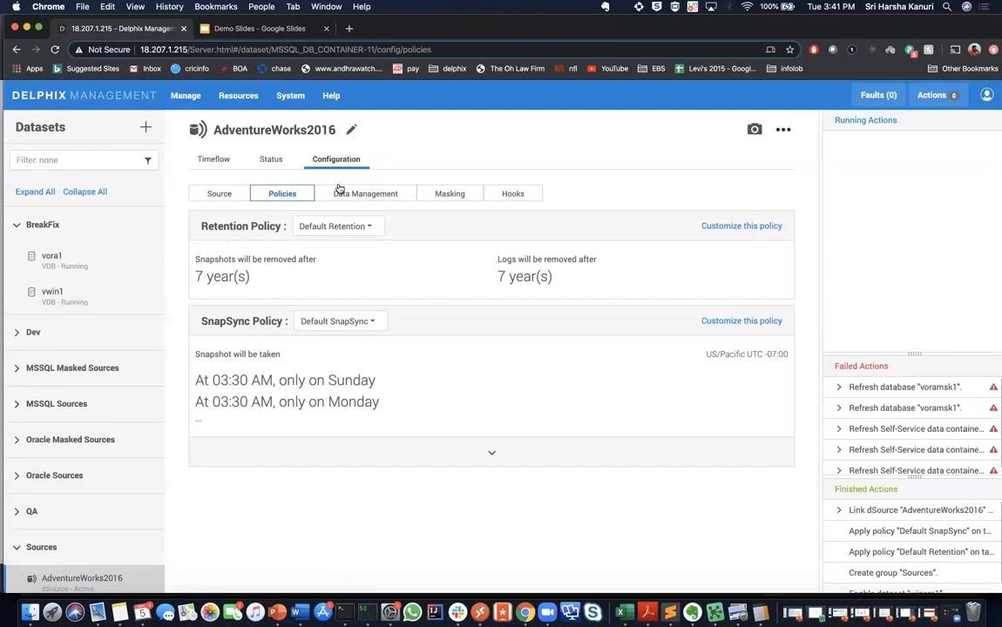
mouse_move(338, 226)
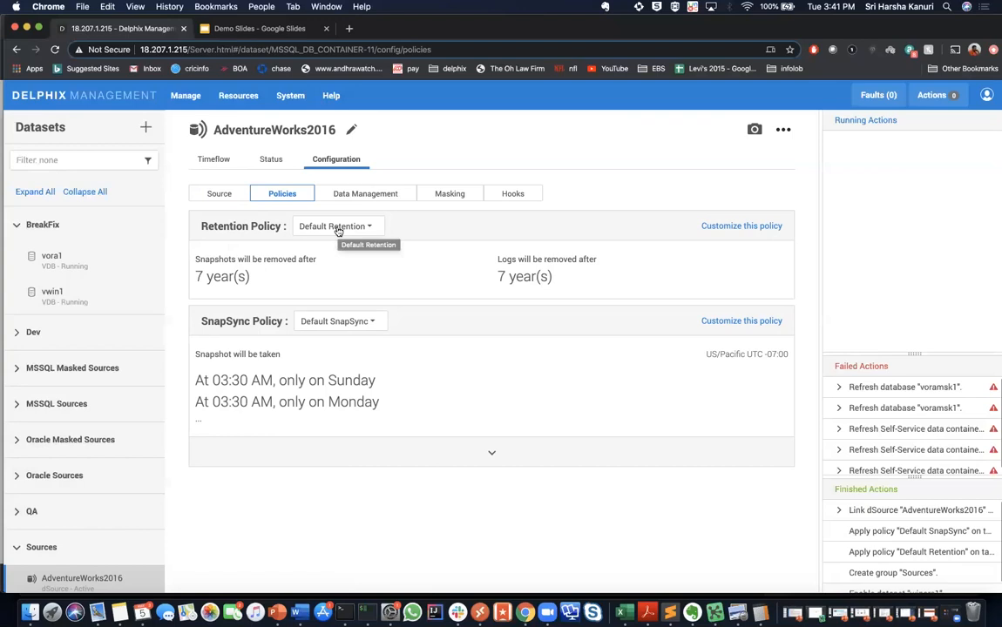
mouse_move(223, 159)
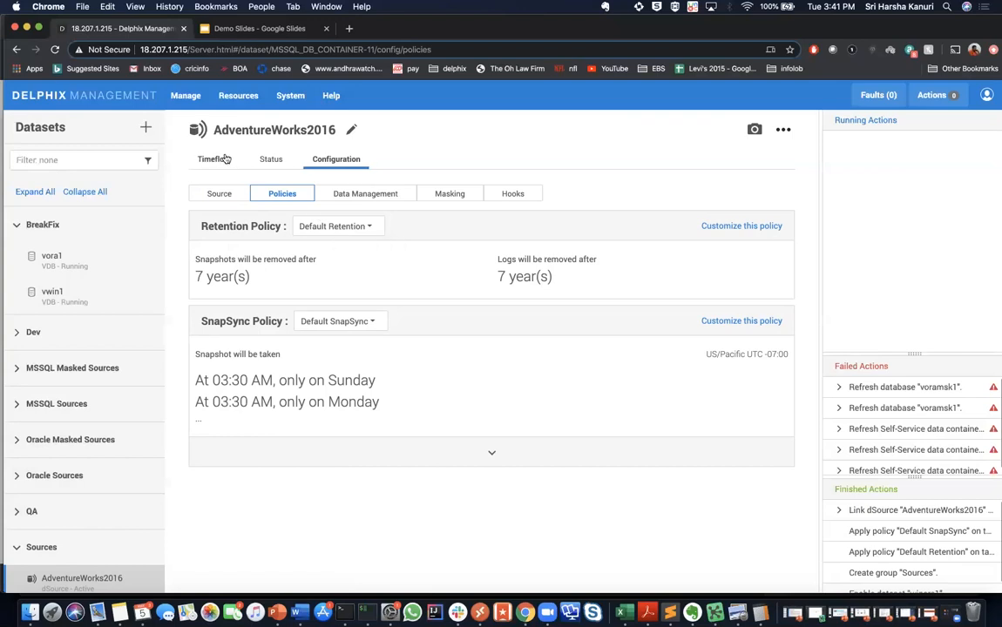
- Start provisioning a VDB from the 5:40 PM snapshot onto Windows Target, instance MSSQLSERVER
click(213, 159)
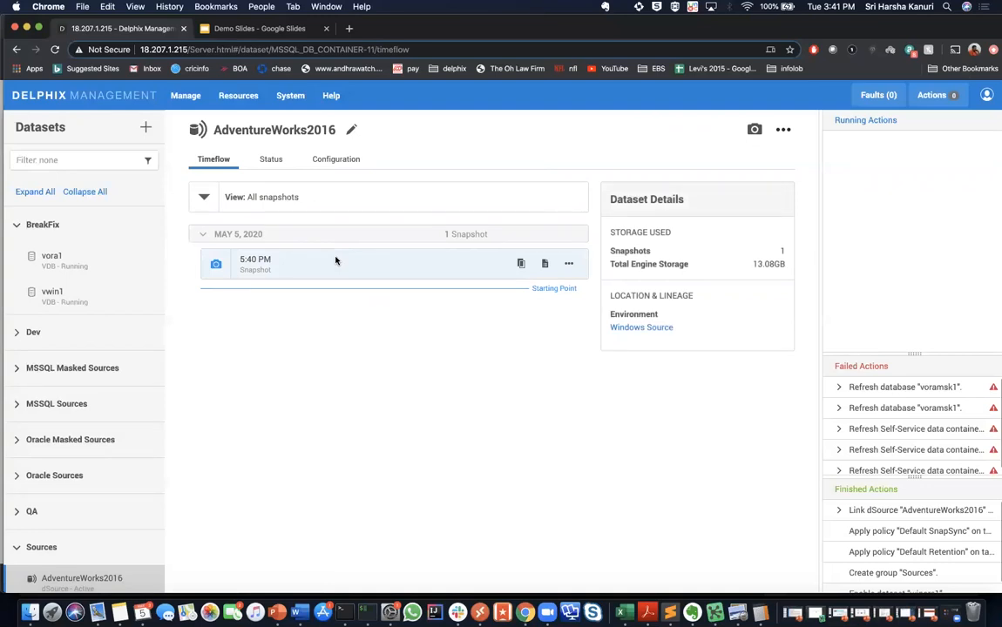
mouse_move(345, 345)
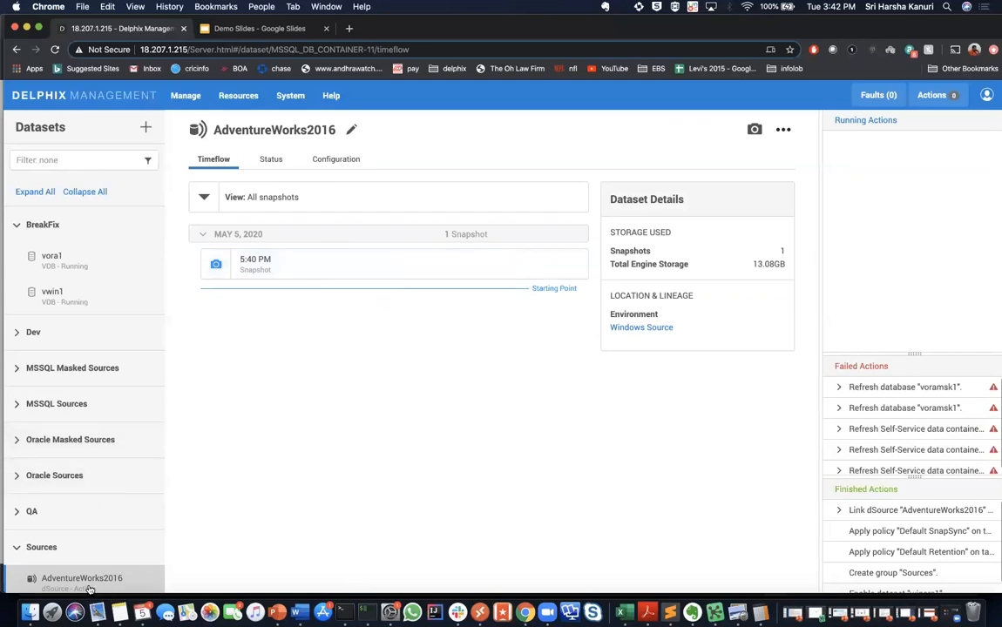
mouse_move(317, 293)
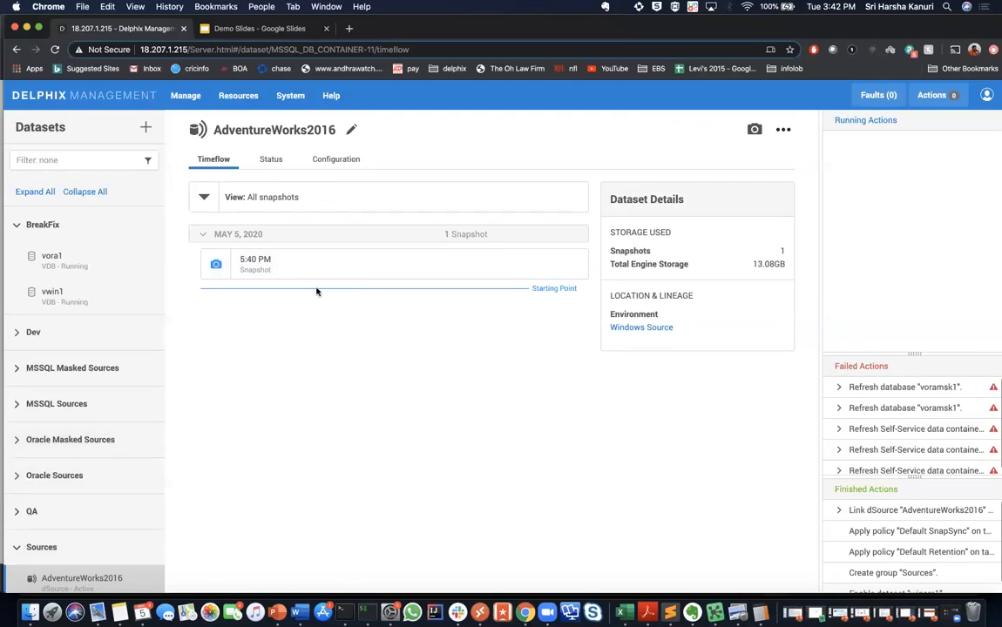
mouse_move(521, 264)
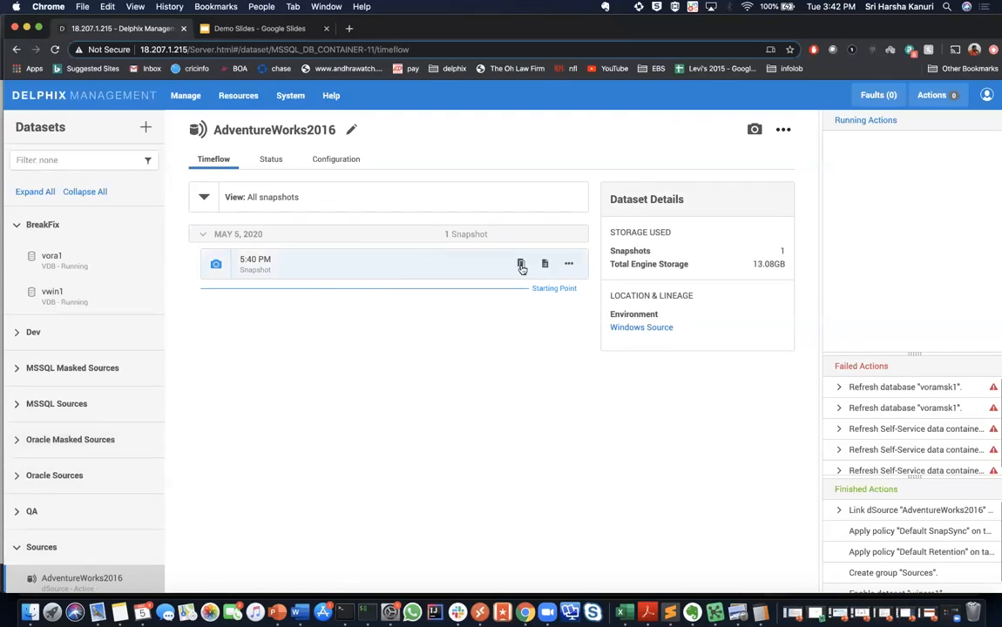
click(521, 265)
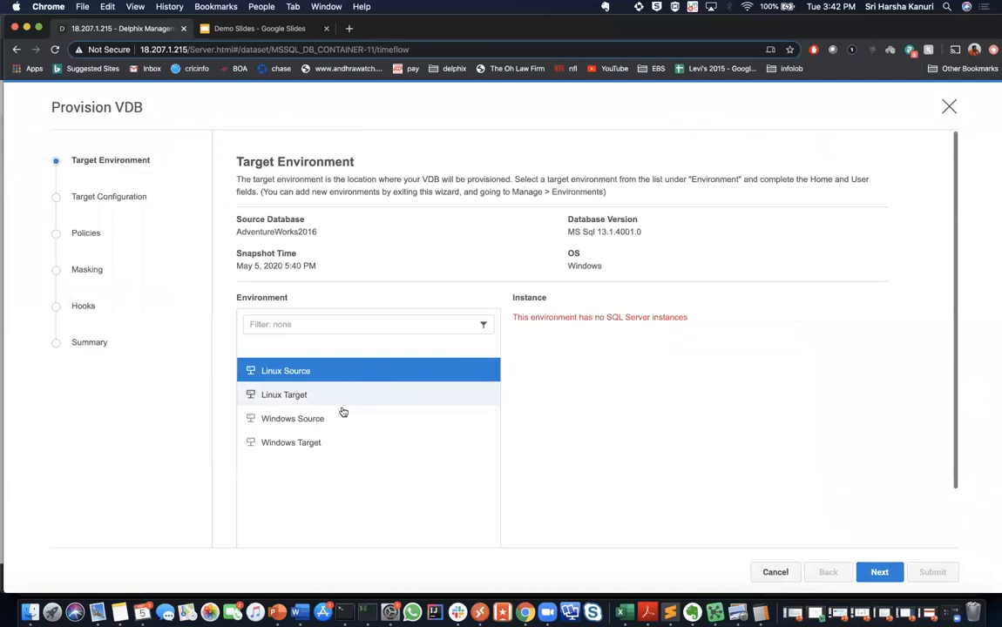
click(291, 442)
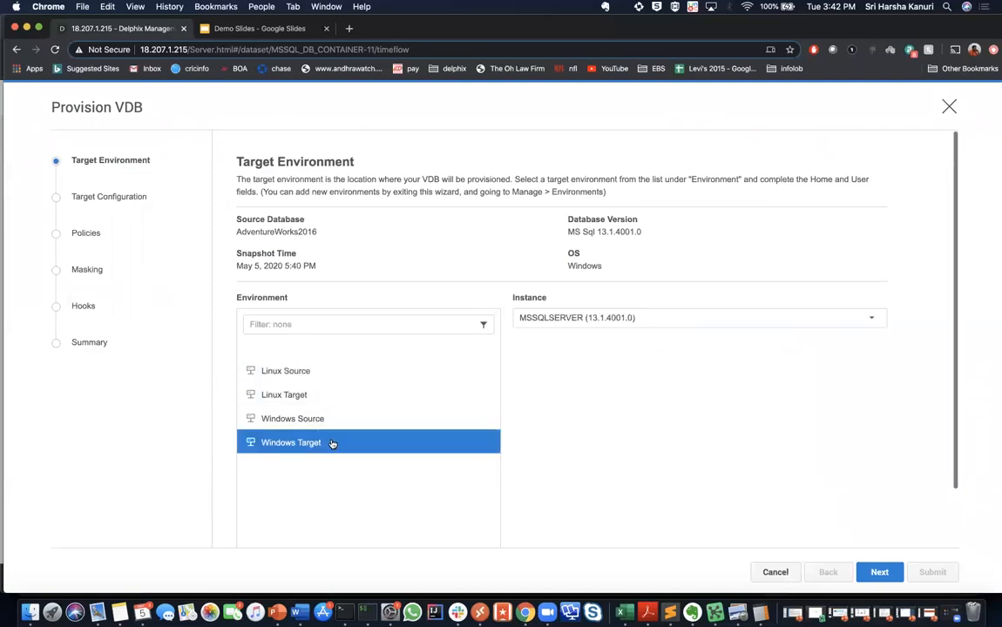
mouse_move(868, 519)
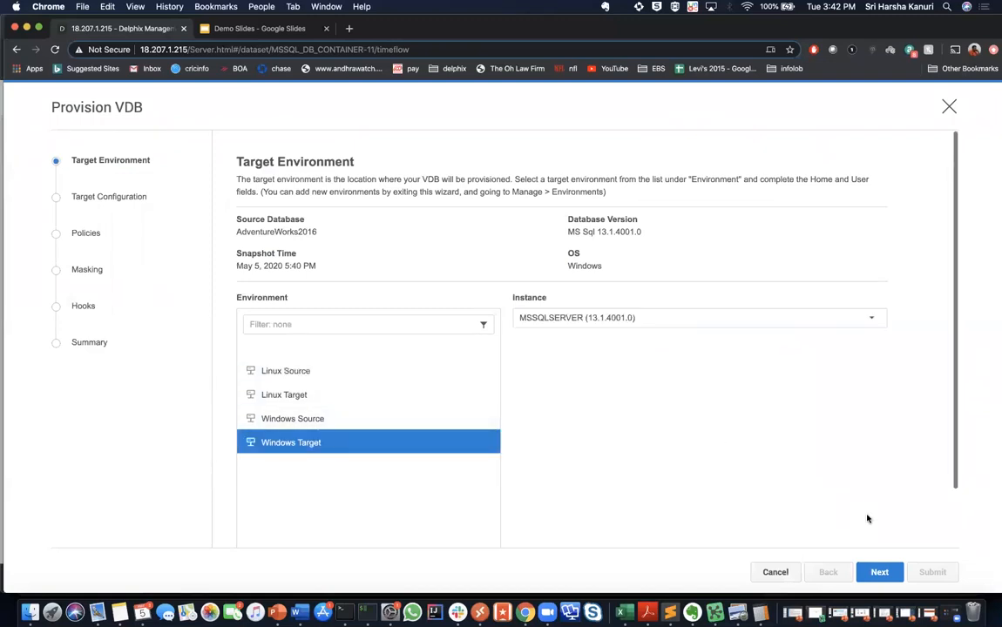
- Continue to Target Configuration, choose the Dev group and enter vdev2 as the database name
click(878, 571)
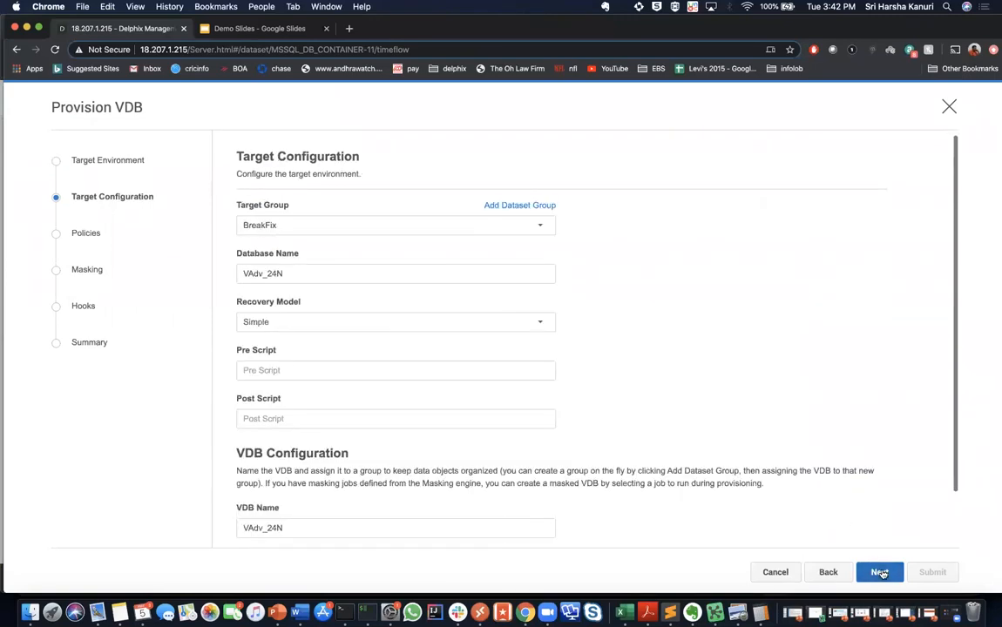
mouse_move(775, 352)
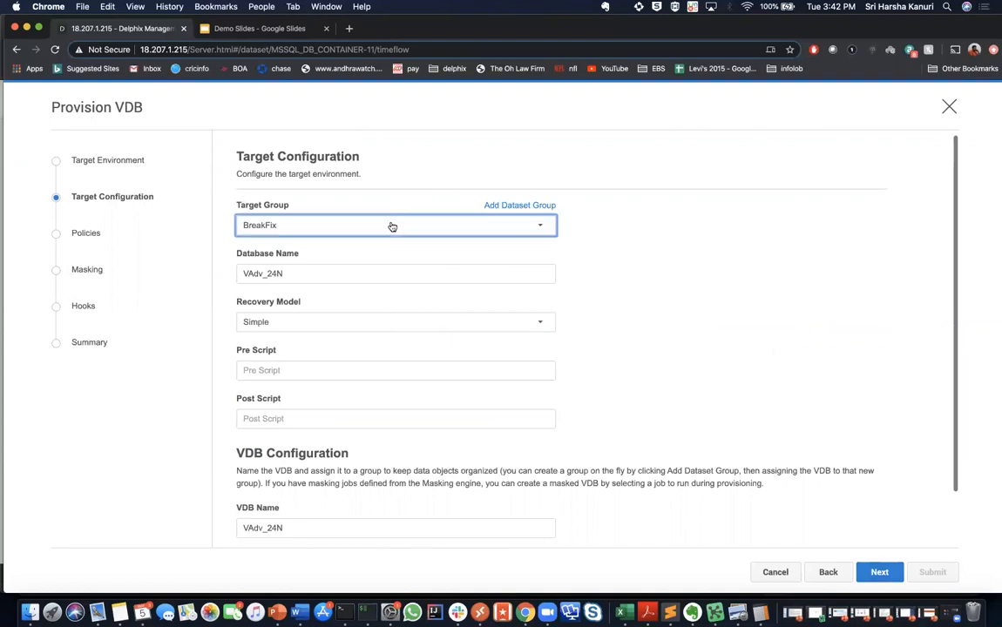
click(395, 224)
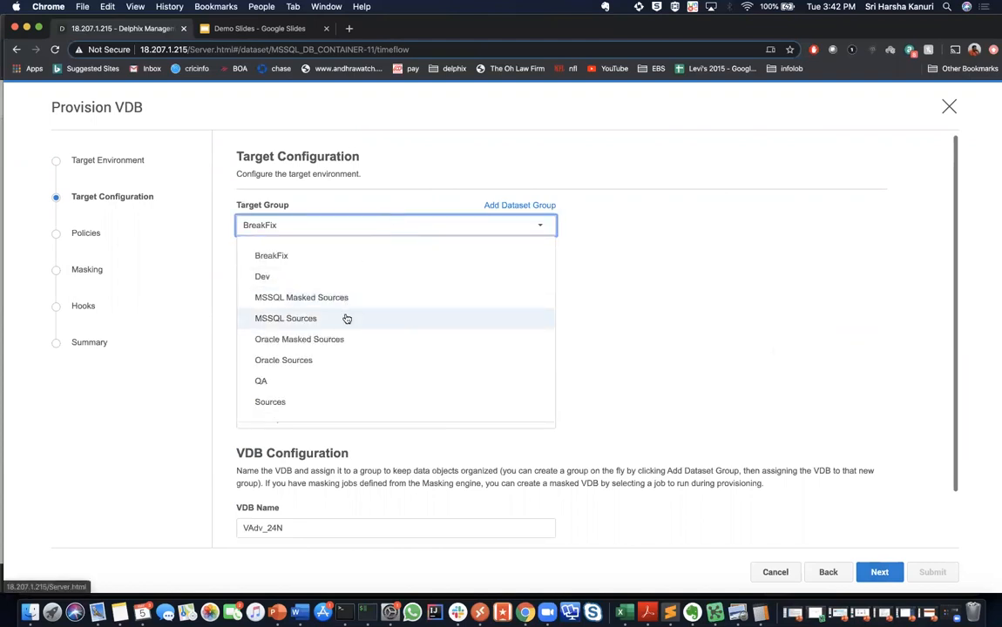
click(261, 275)
text(vv)
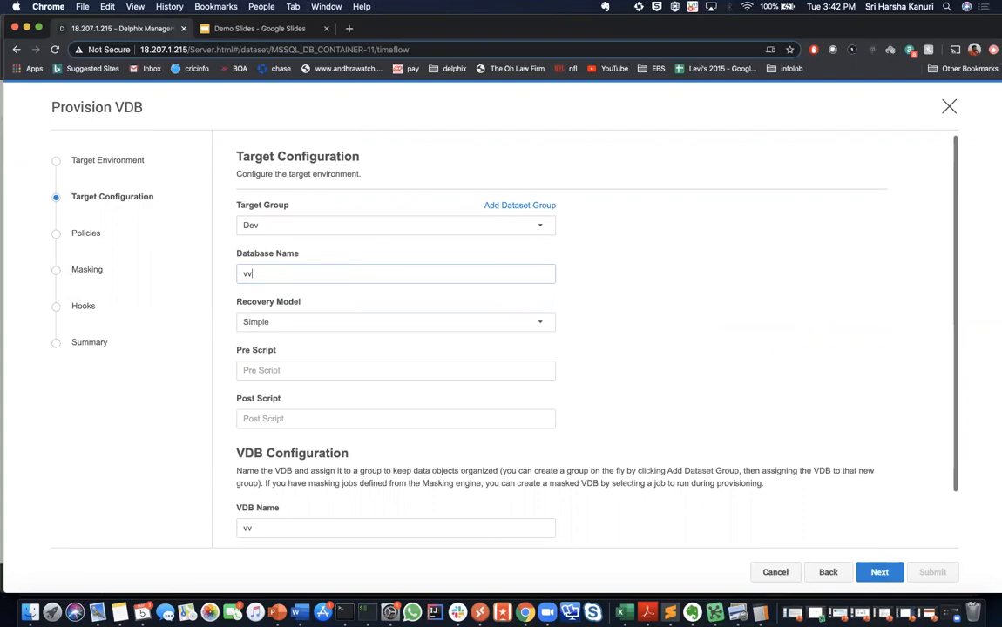
text(s)
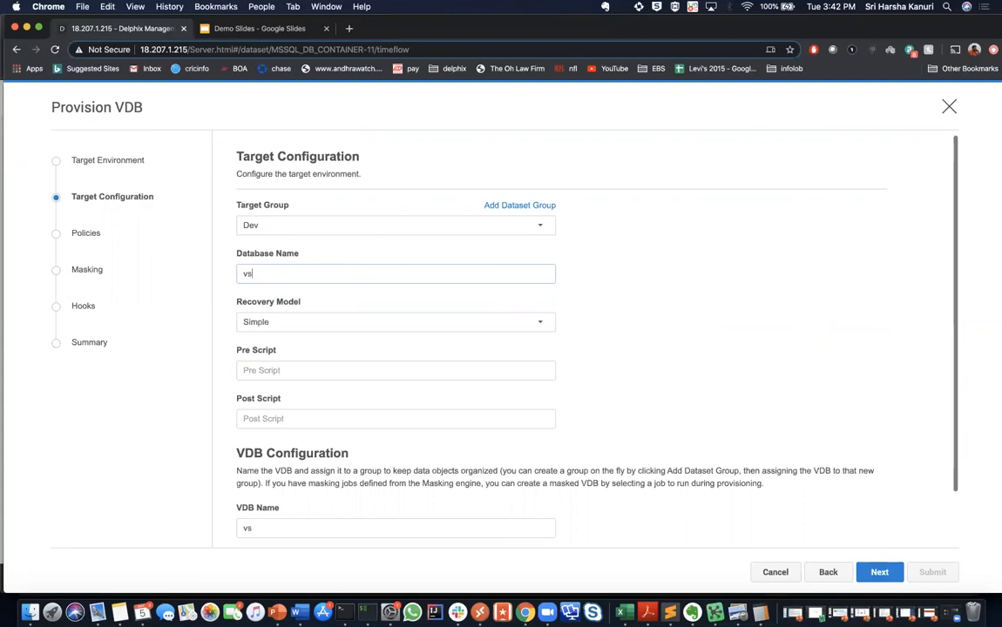
text(dev2)
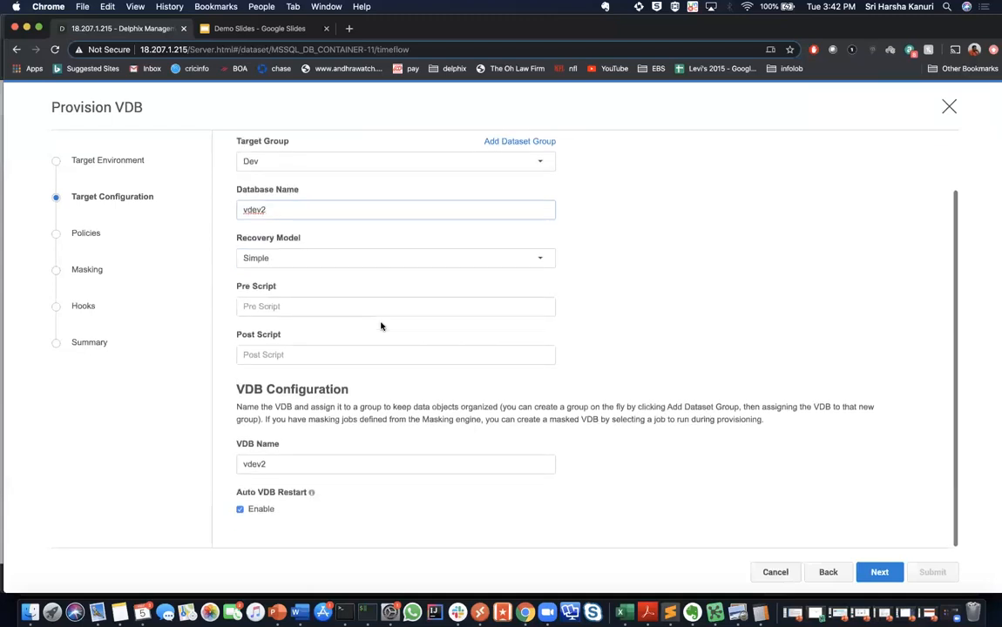
mouse_move(878, 571)
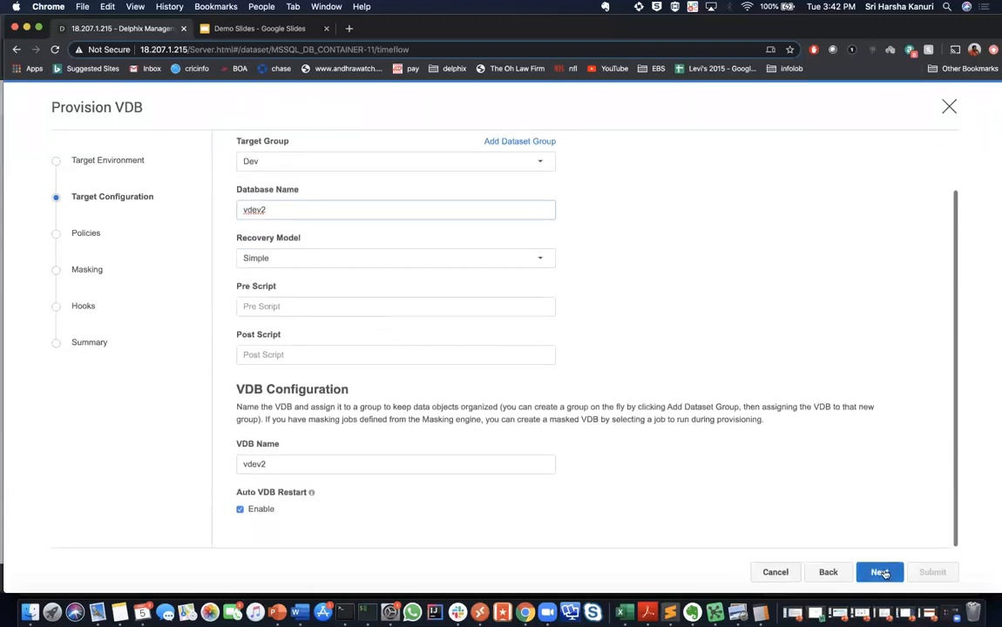
- Accept the default snapshot policy and leave masking off, continuing to the Hooks step
click(878, 571)
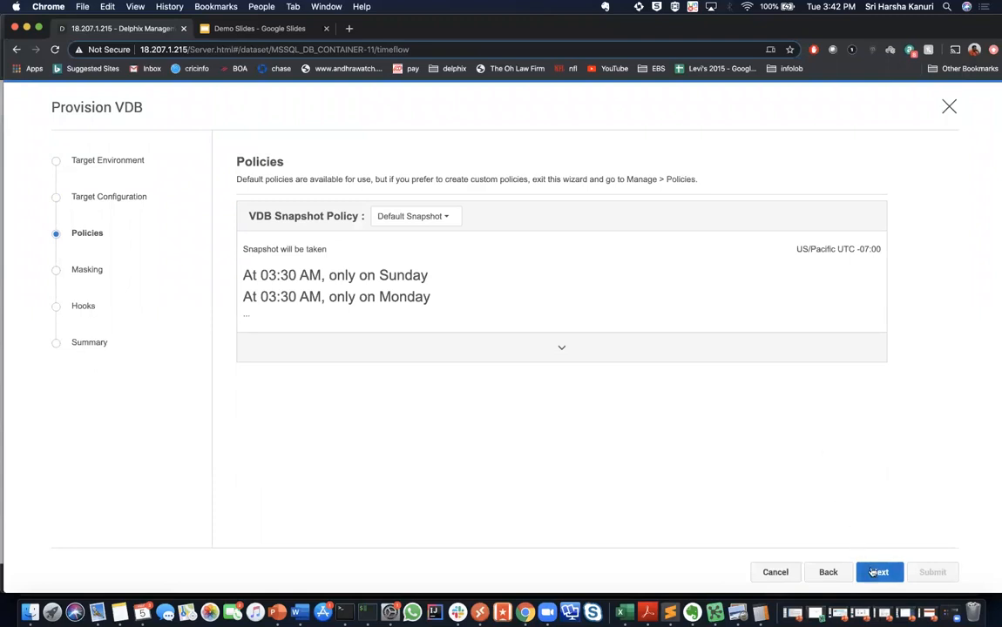
click(878, 572)
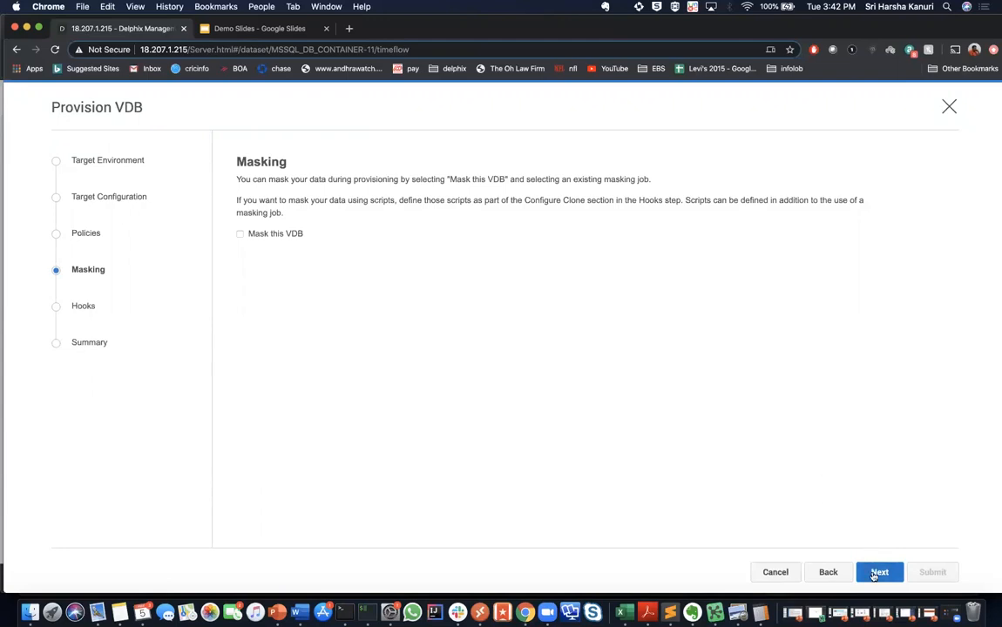
click(878, 571)
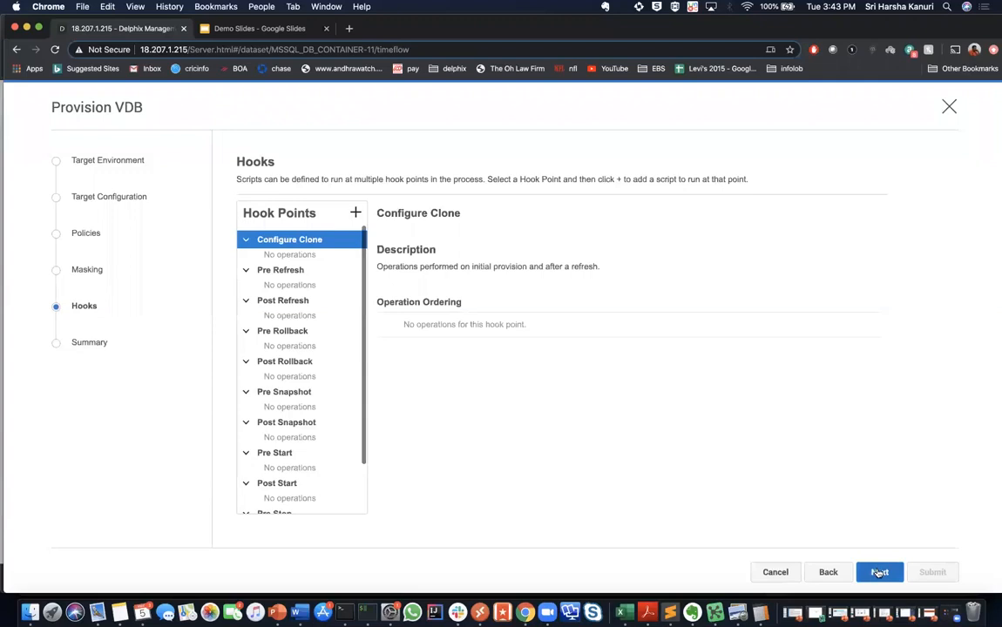
- Continue to the Summary, review the vdev2 settings and submit the provisioning
click(878, 572)
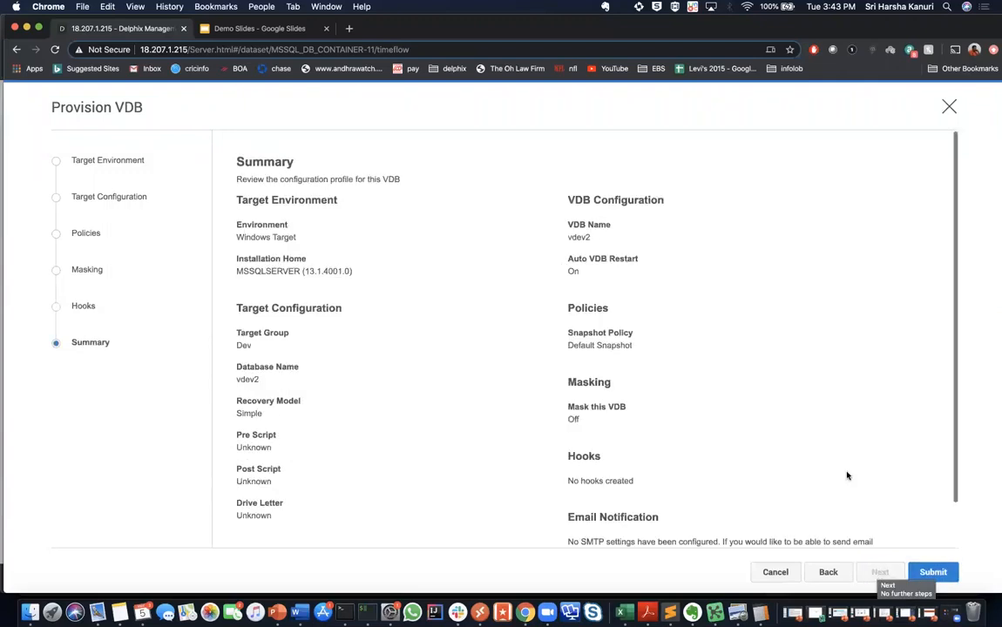
mouse_move(839, 439)
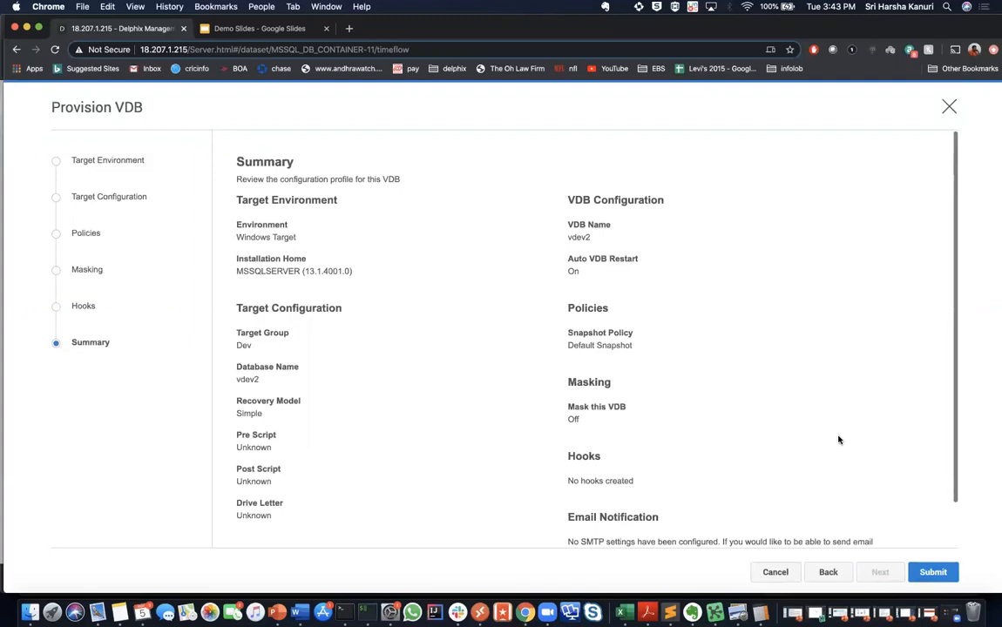
scroll(down, 3)
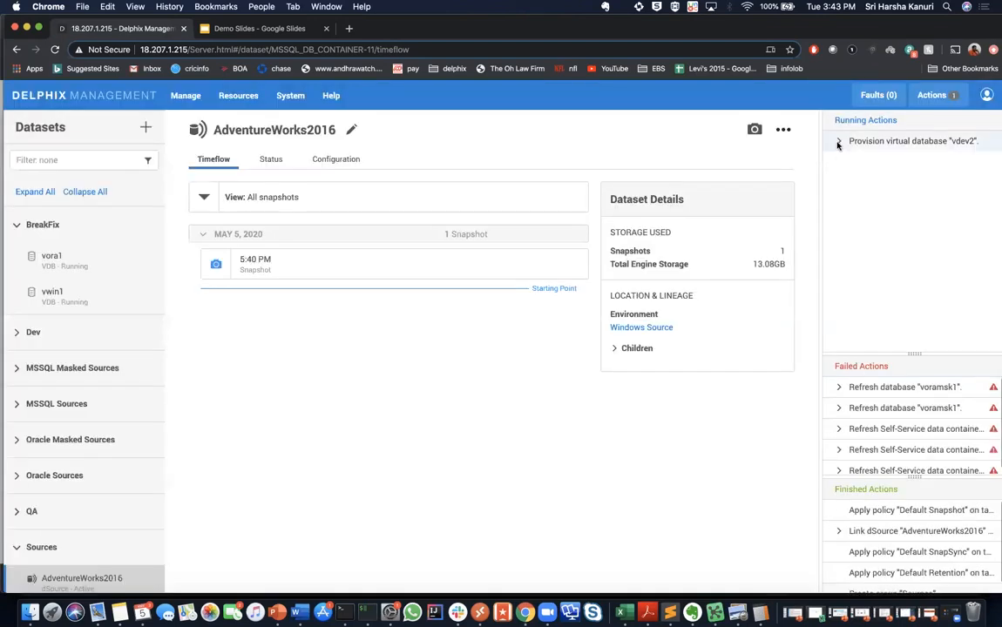
- Expand the 'Provision virtual database vdev2' running action to watch its progress
click(840, 139)
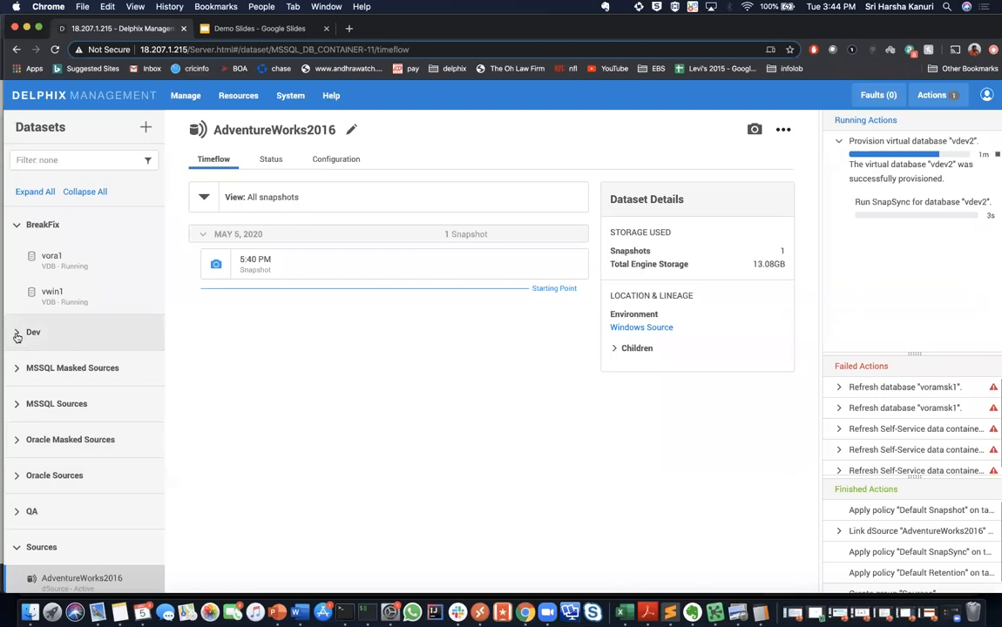
- Expand the Dev group and show vdev2's page with Windows Target environment and parent AdventureWorks2016
click(33, 331)
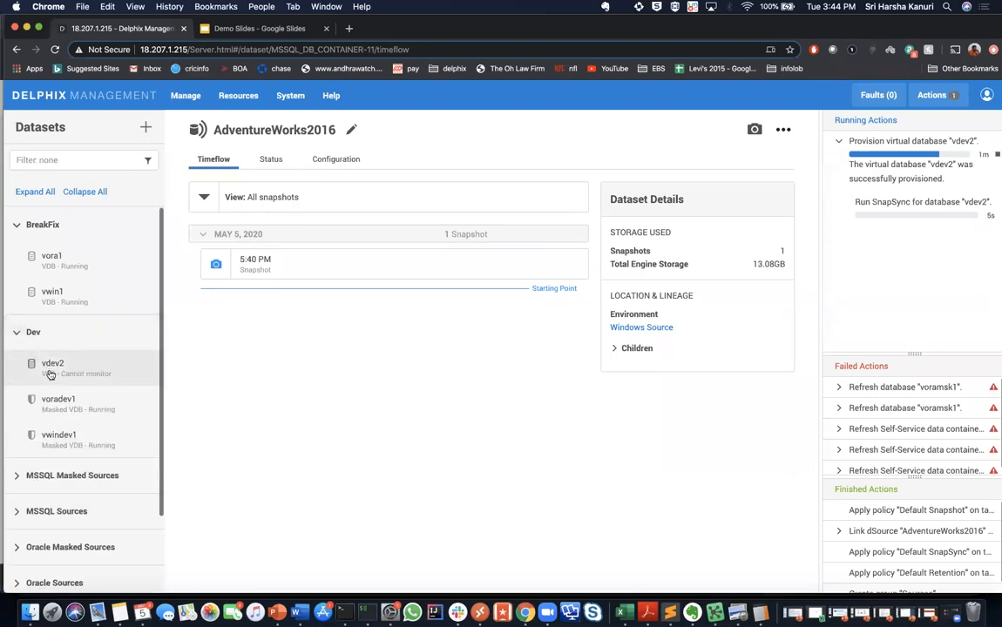
mouse_move(52, 364)
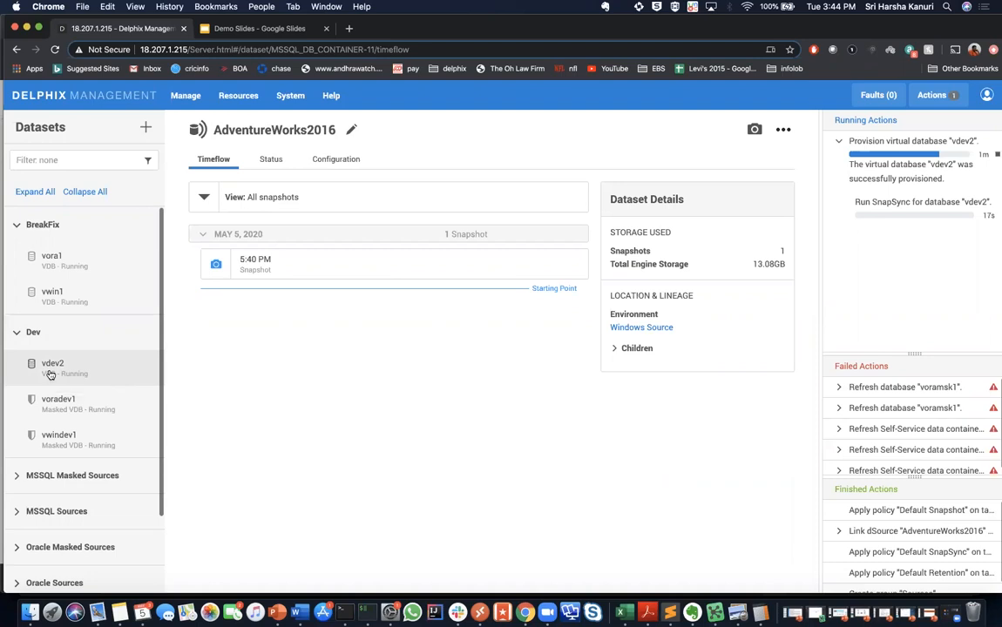
click(53, 368)
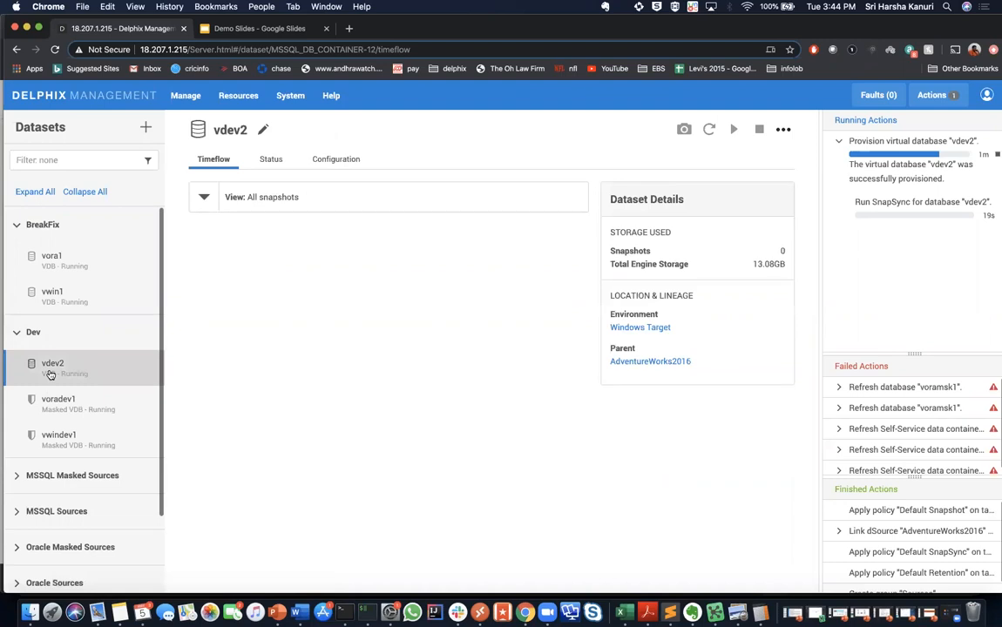